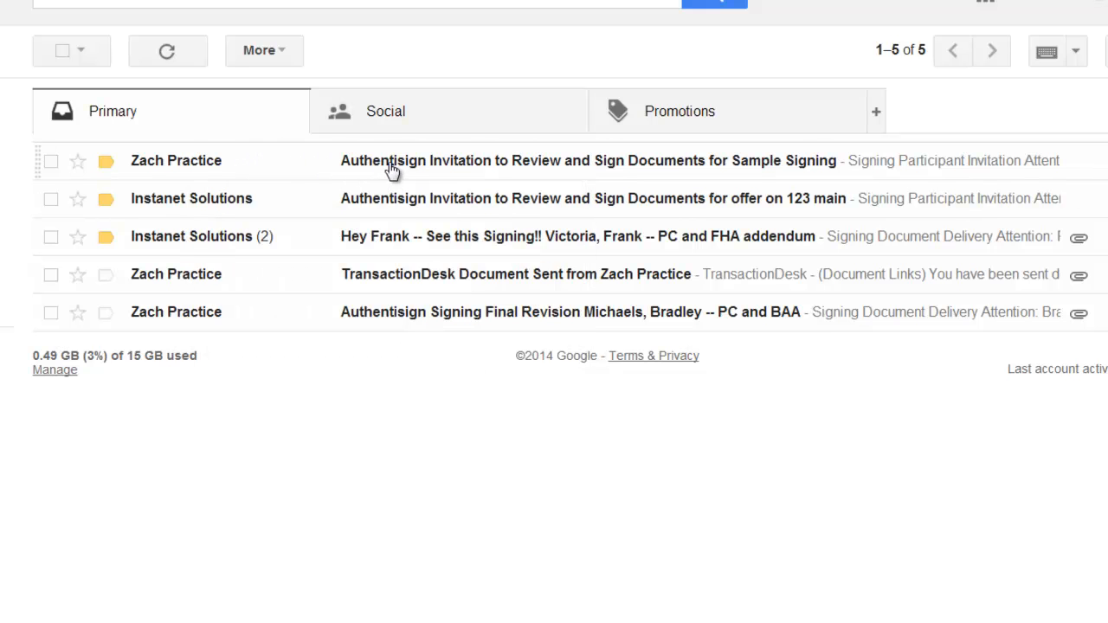
# From the Authentisign invitation email, launch the Sample Signing session via 'Click here to Sign'.
pyautogui.click(587, 159)
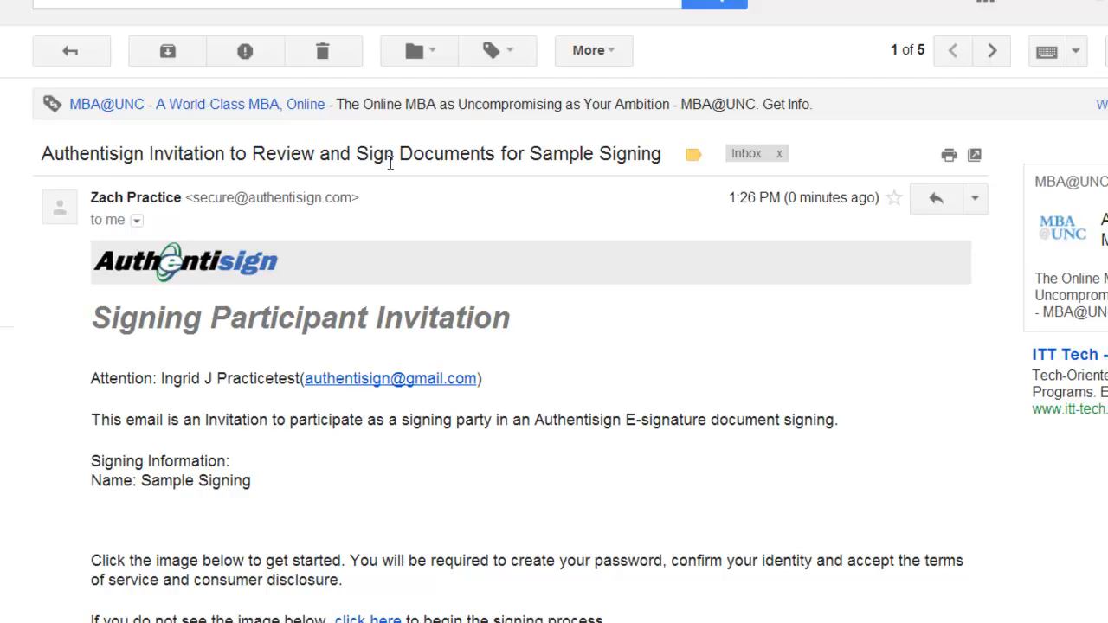
pyautogui.scroll(-3)
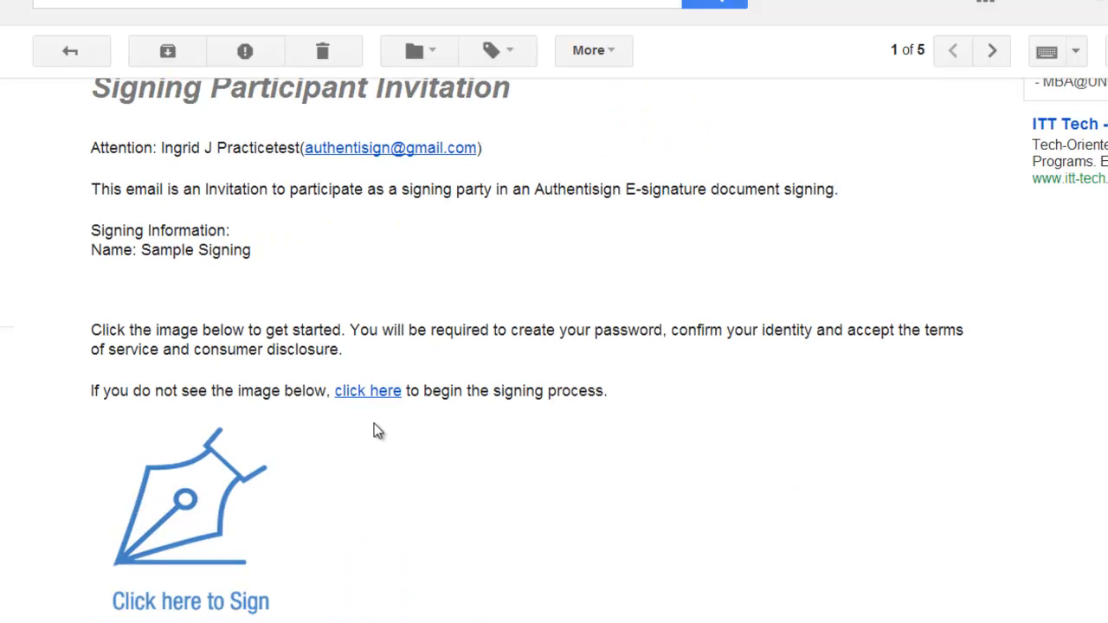
pyautogui.moveTo(379, 405)
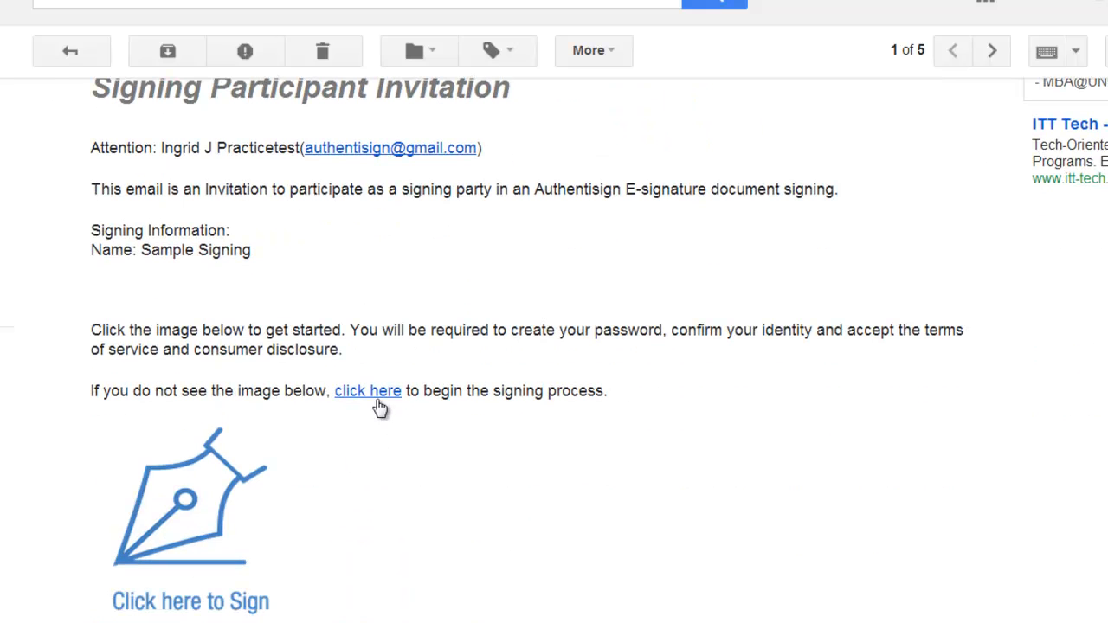
pyautogui.moveTo(267, 477)
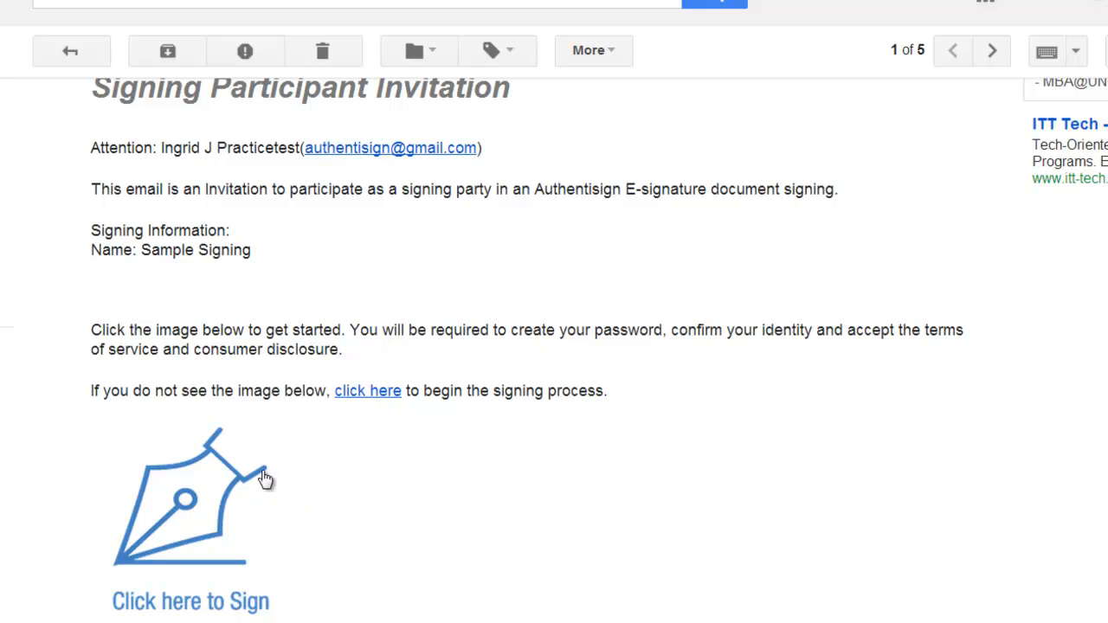
pyautogui.click(191, 498)
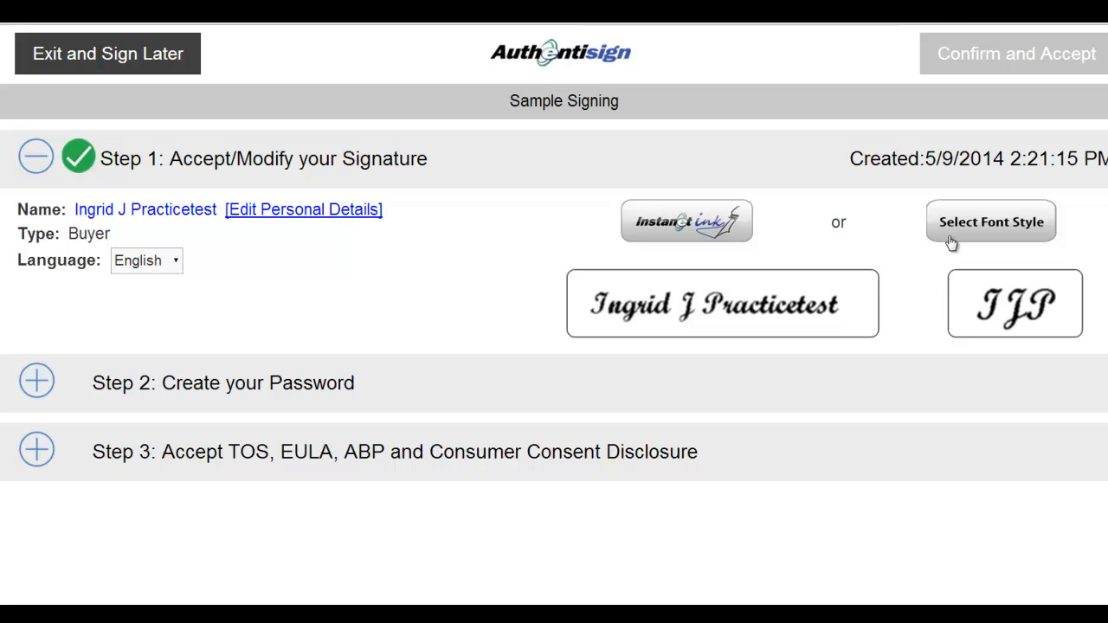
# Switch the signature and initials to the fifth, flowing script font style and save it.
pyautogui.click(991, 222)
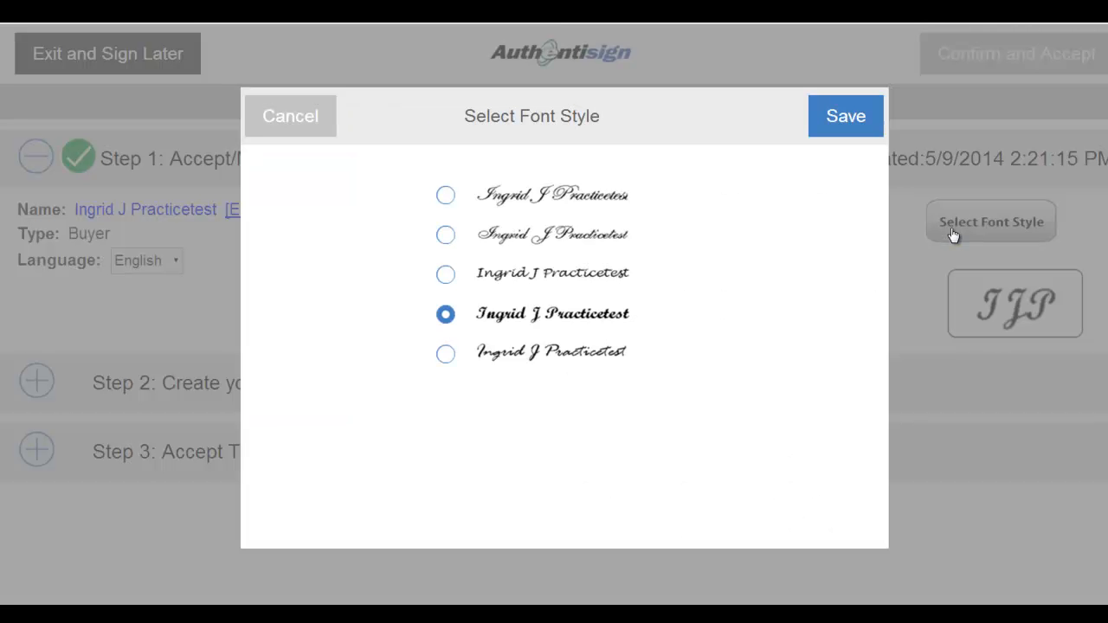
pyautogui.click(445, 354)
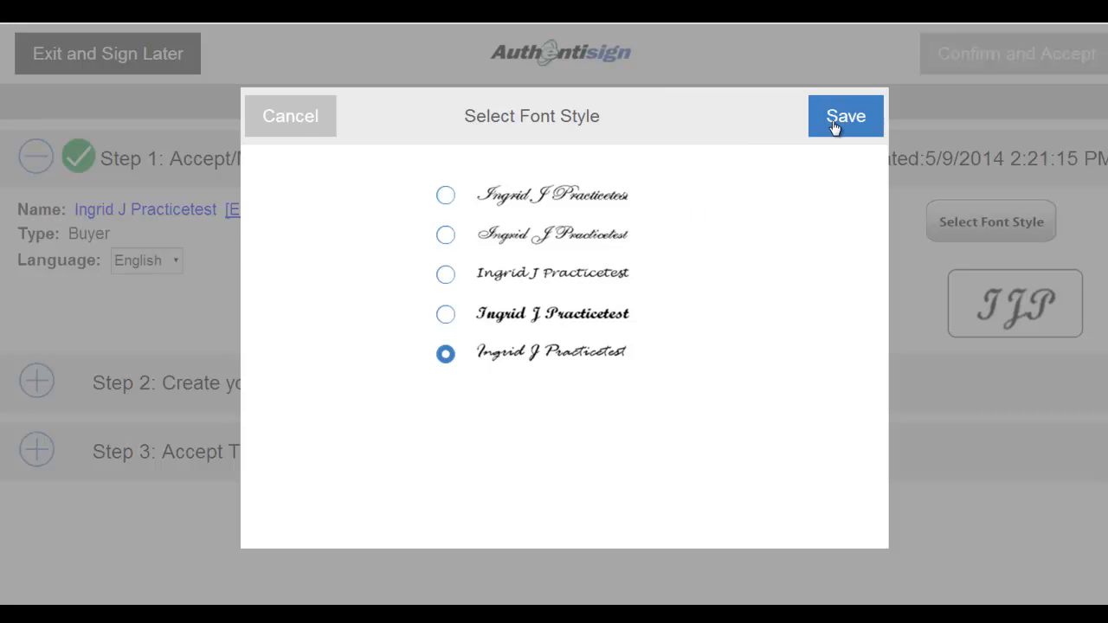
pyautogui.click(845, 116)
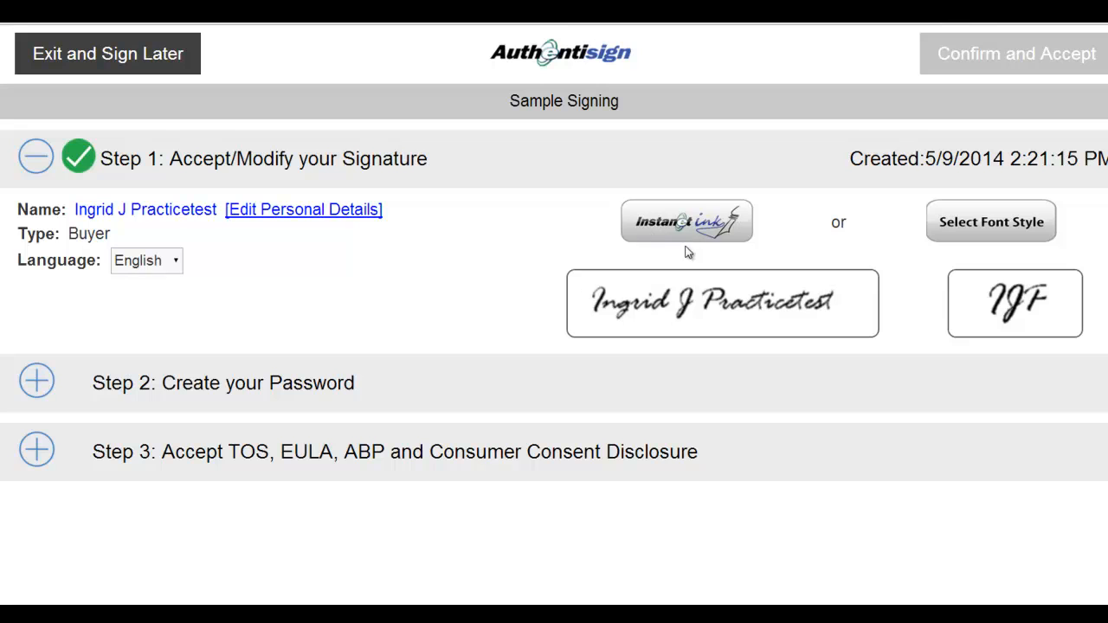
pyautogui.moveTo(684, 242)
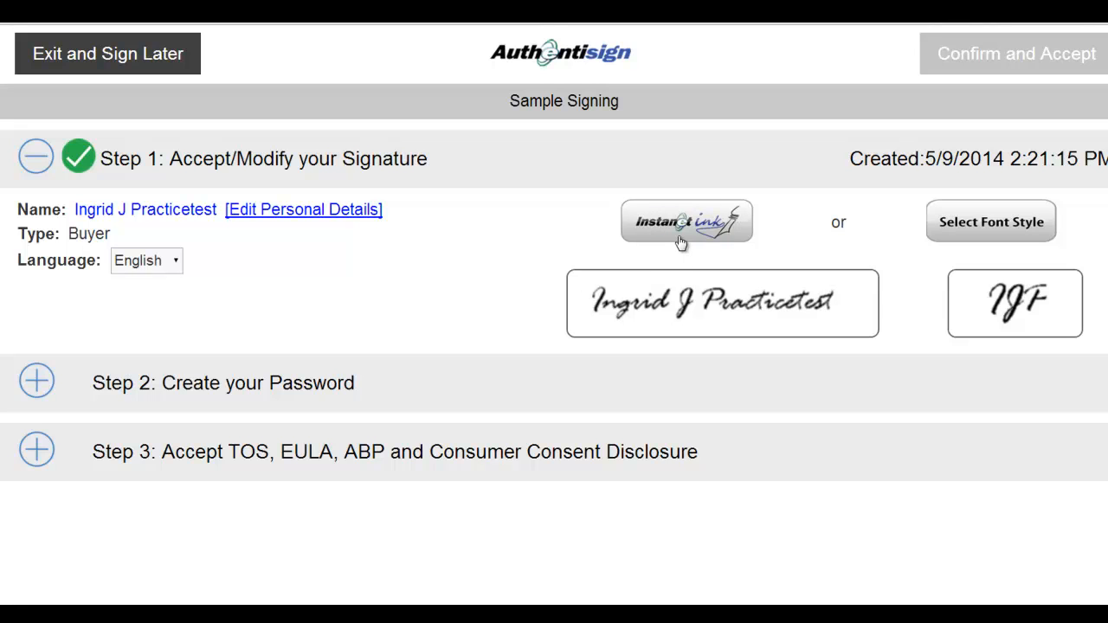
pyautogui.moveTo(682, 232)
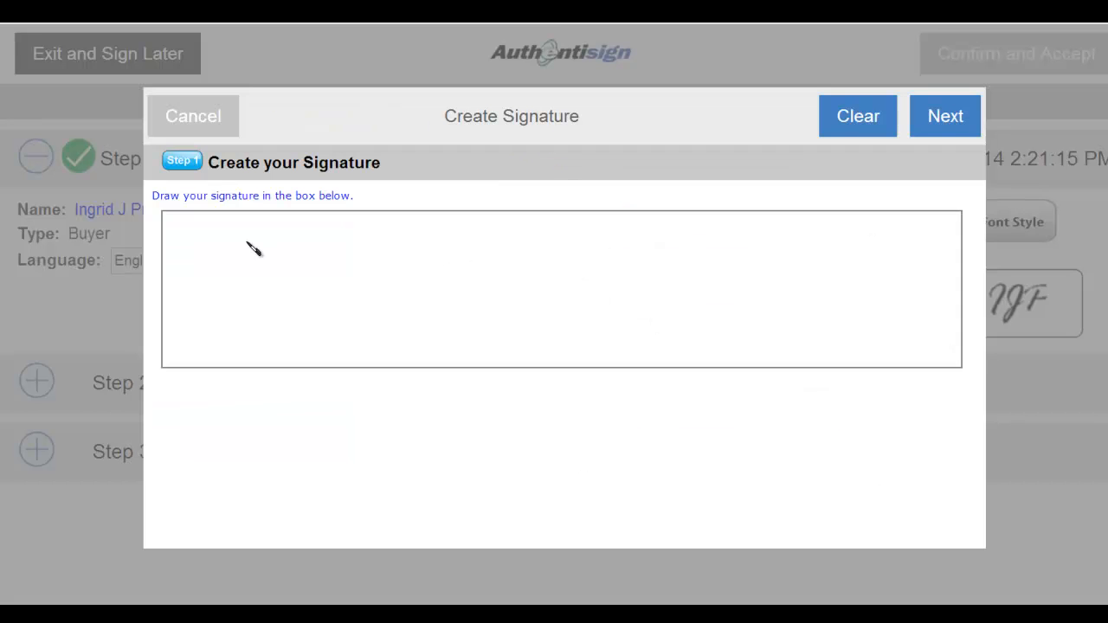
# Hand-draw 'Ingrid J Practicetest' stroke by stroke in the Create your Signature box.
pyautogui.moveTo(246, 241); pyautogui.dragTo(221, 342)
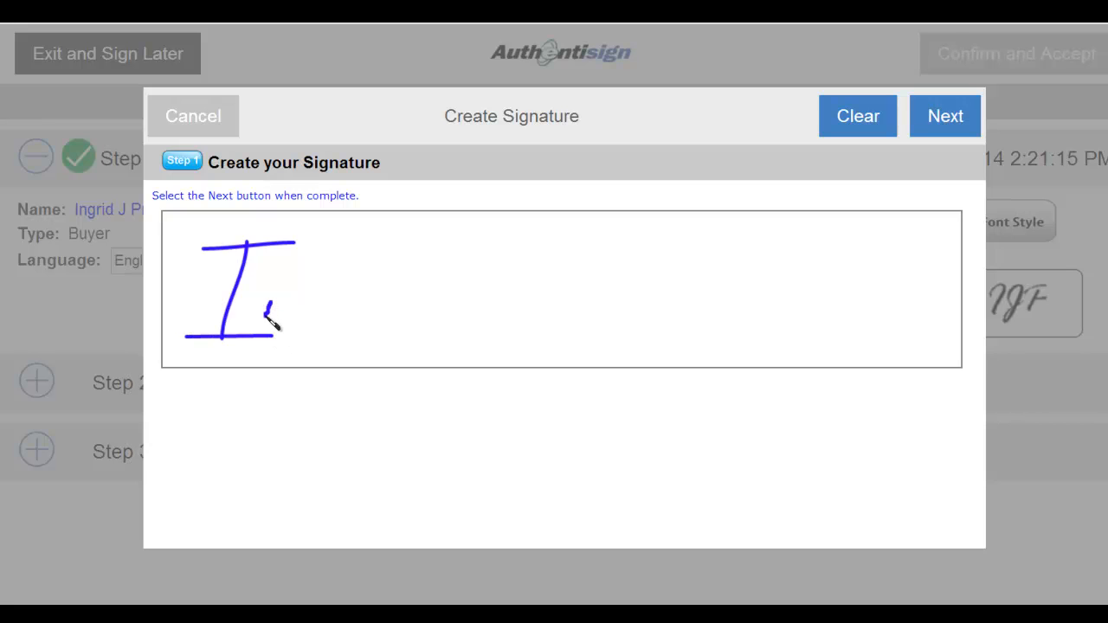
pyautogui.moveTo(260, 312); pyautogui.dragTo(329, 326)
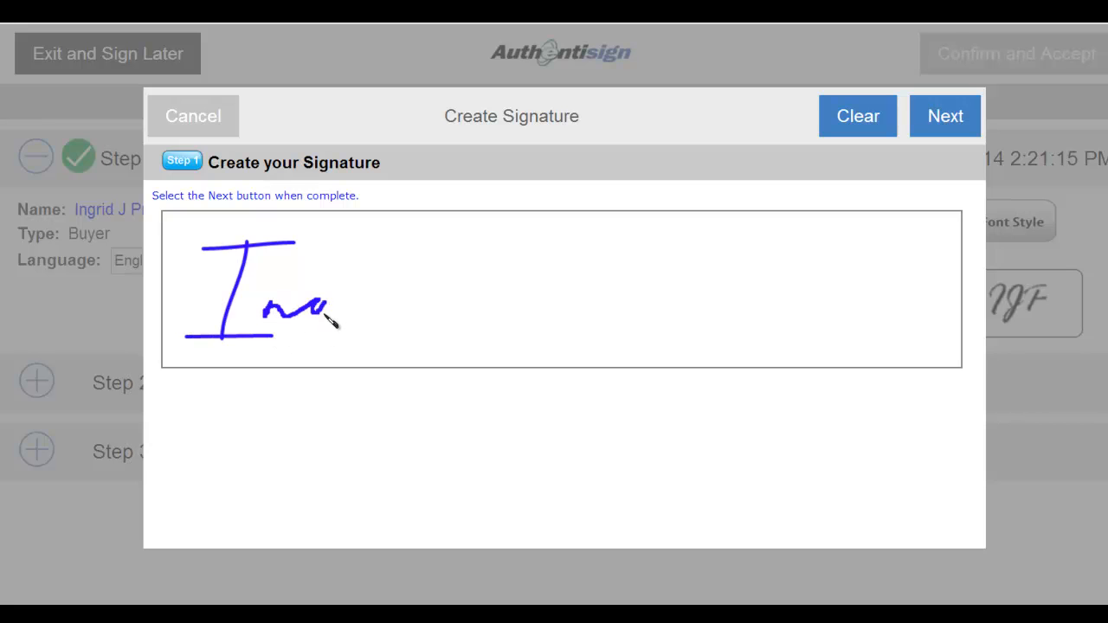
pyautogui.moveTo(329, 311); pyautogui.dragTo(407, 311)
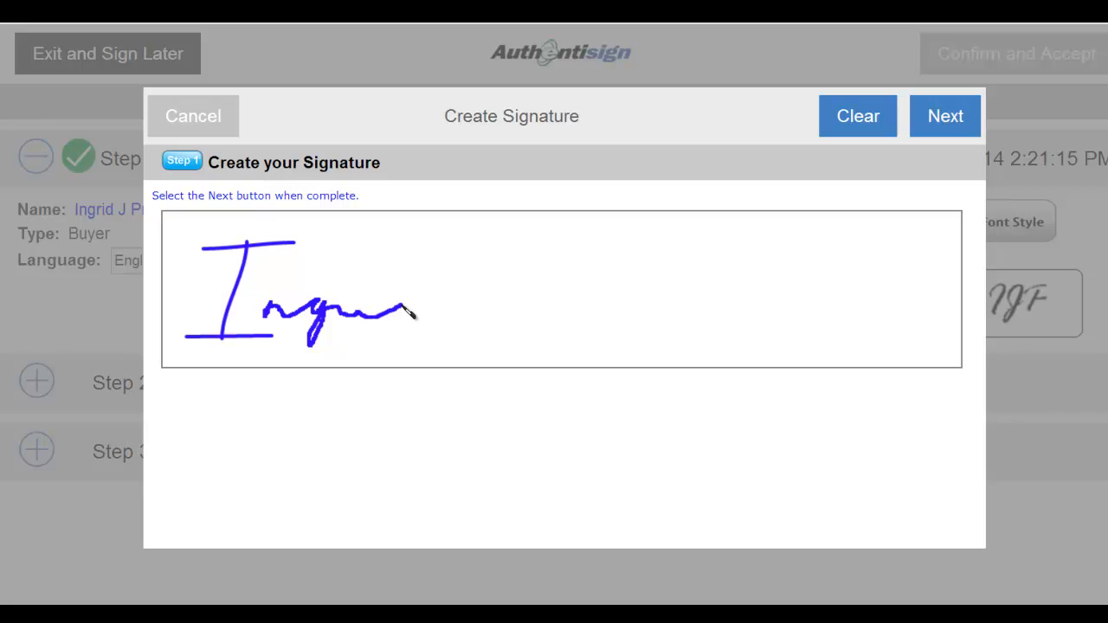
pyautogui.moveTo(390, 312); pyautogui.dragTo(498, 268)
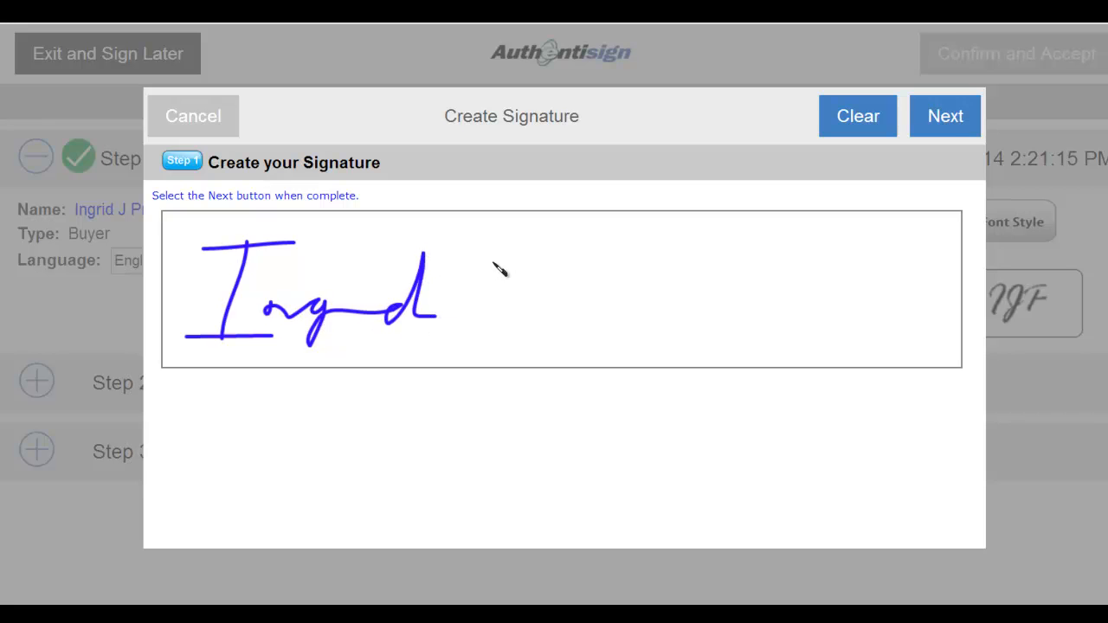
pyautogui.moveTo(467, 260); pyautogui.dragTo(572, 337)
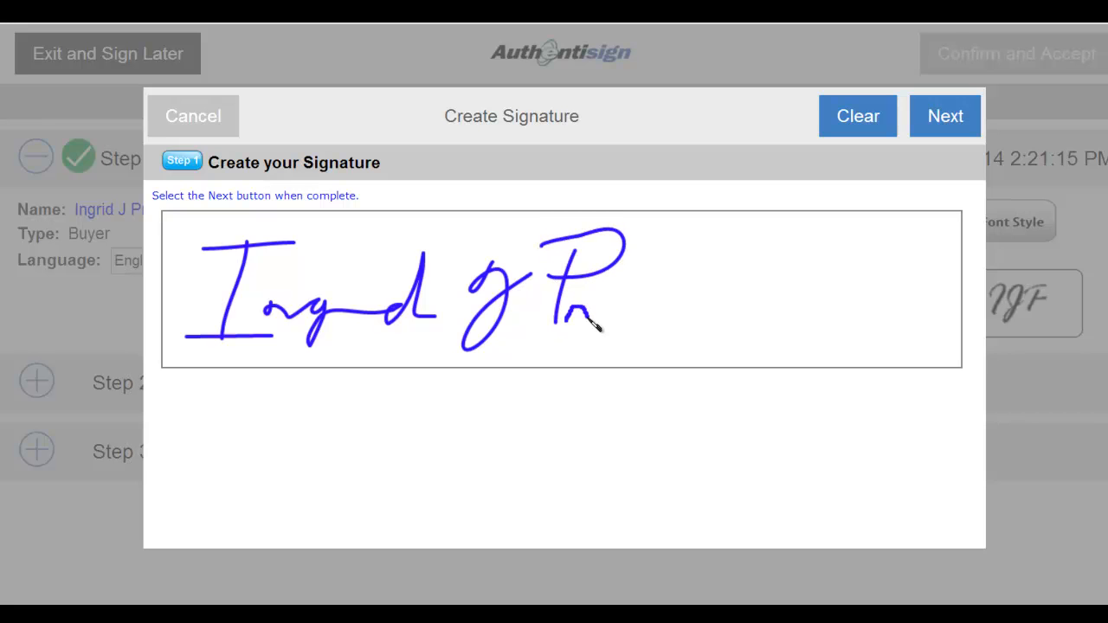
pyautogui.moveTo(589, 326); pyautogui.dragTo(667, 316)
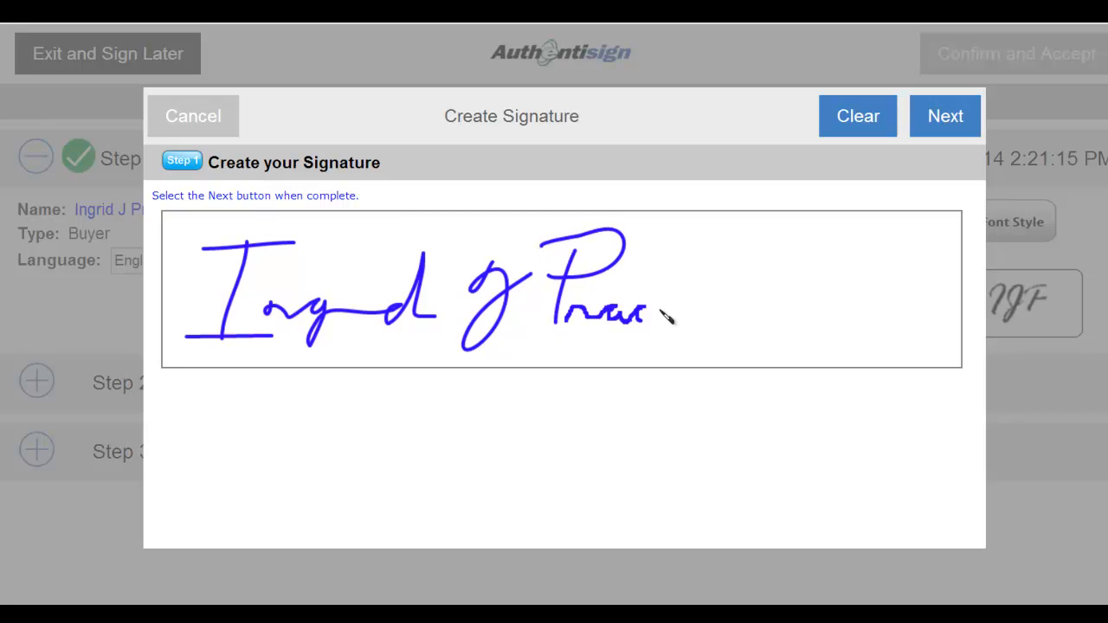
pyautogui.moveTo(666, 315); pyautogui.dragTo(731, 311)
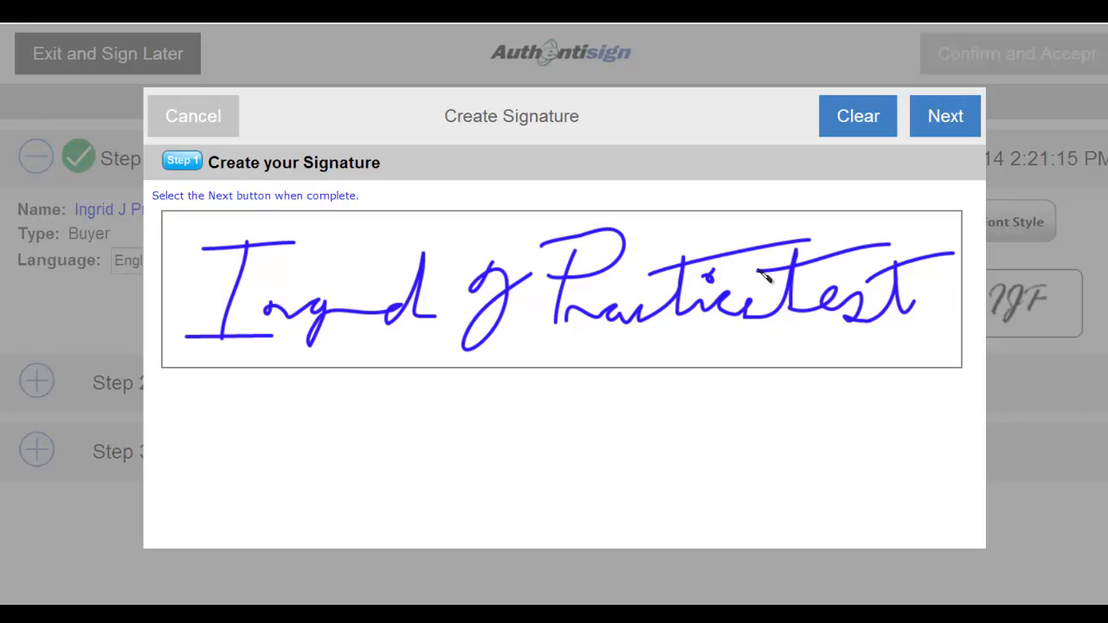
pyautogui.moveTo(862, 168)
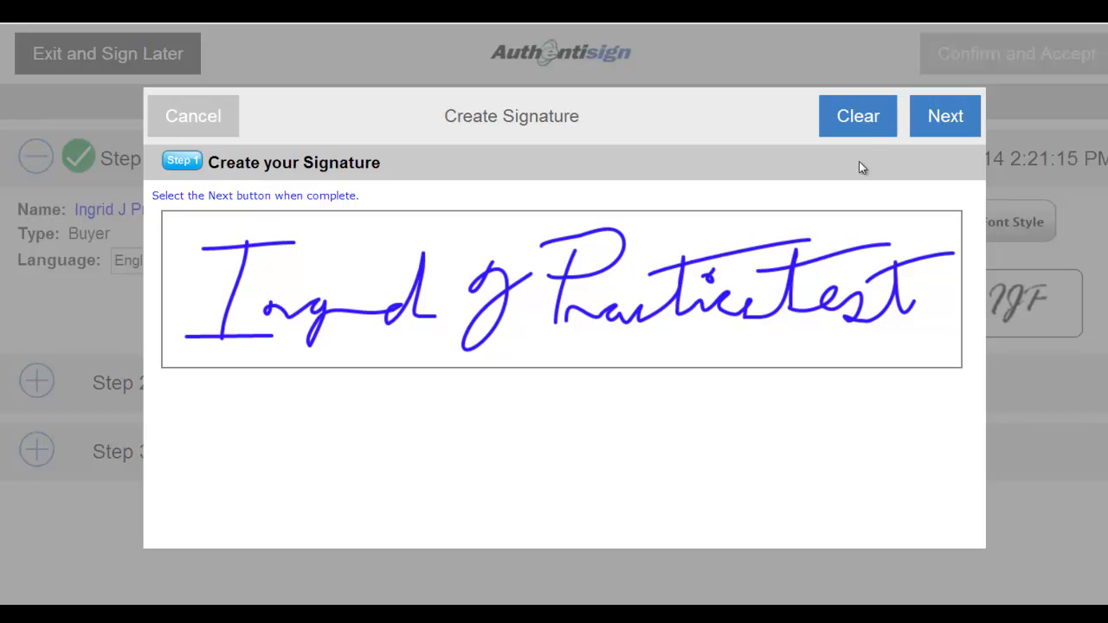
pyautogui.moveTo(862, 149)
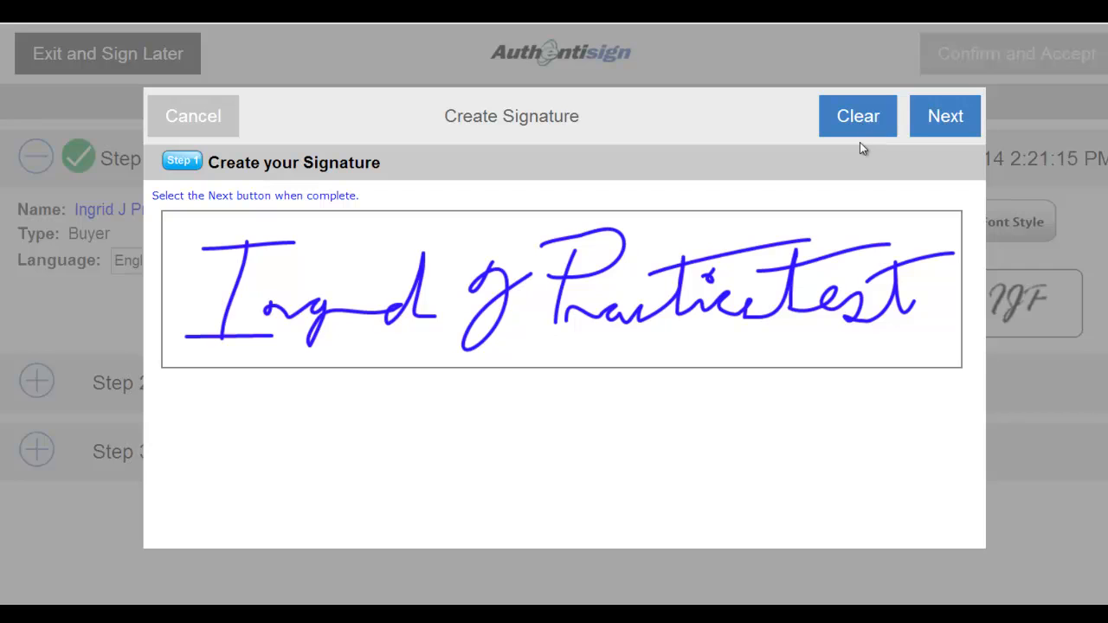
pyautogui.moveTo(944, 149)
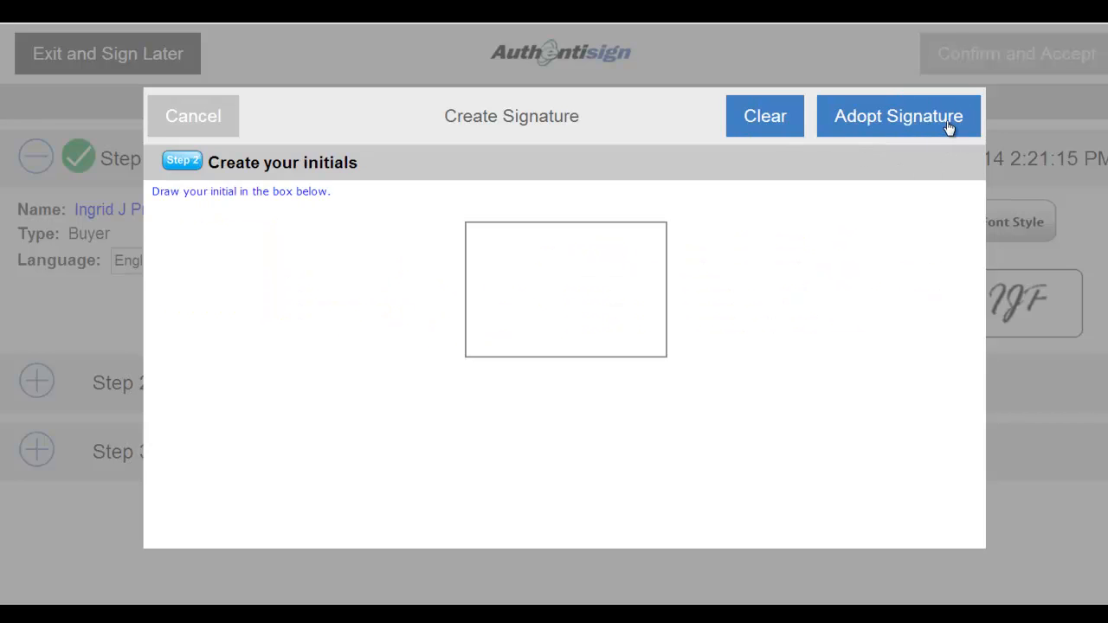
# Hand-draw the initials 'IJP' in the Create your initials box.
pyautogui.moveTo(509, 246); pyautogui.dragTo(502, 311)
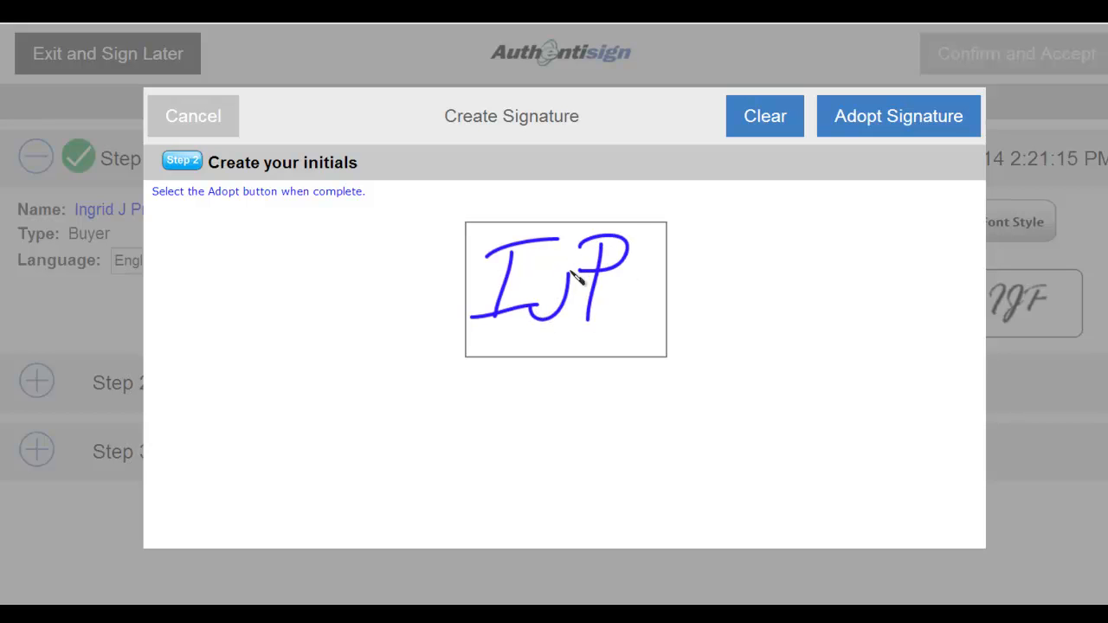
pyautogui.moveTo(572, 274)
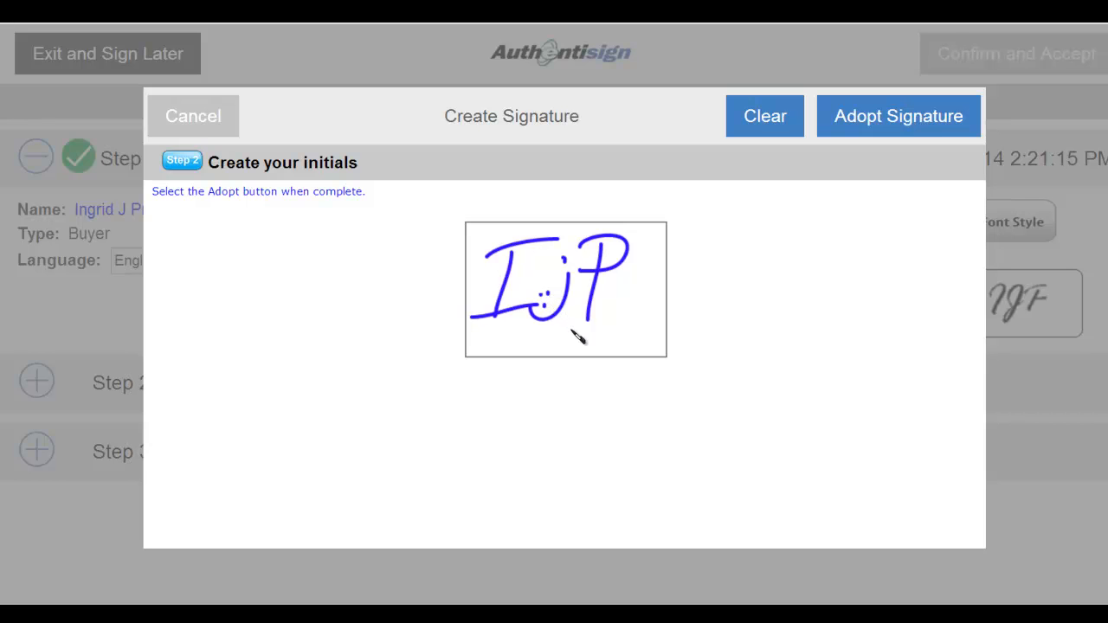
pyautogui.moveTo(755, 128)
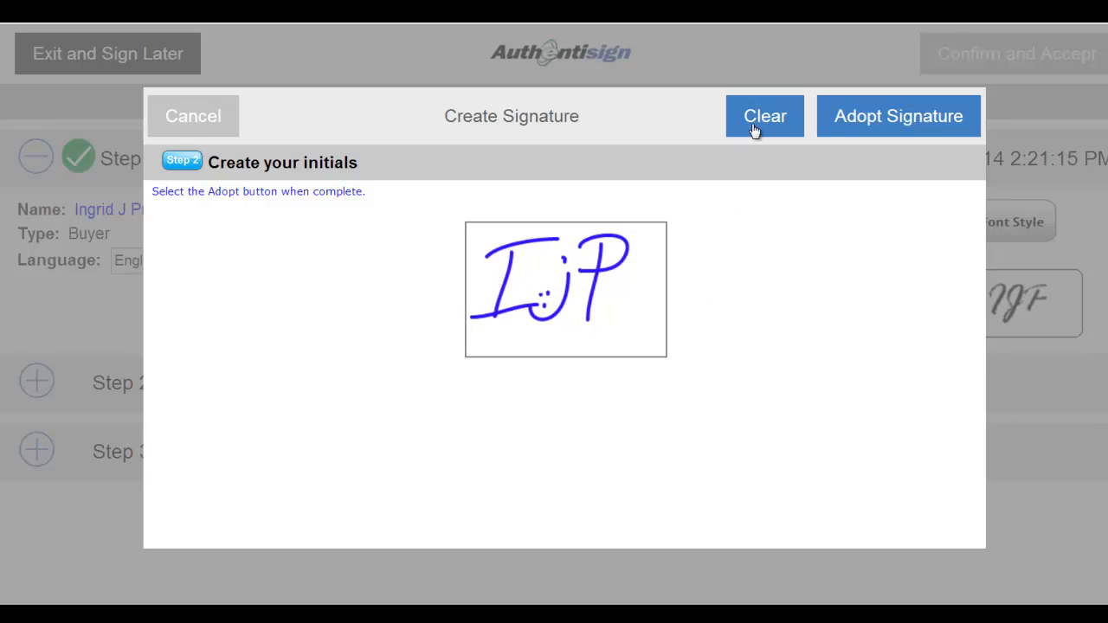
pyautogui.moveTo(834, 153)
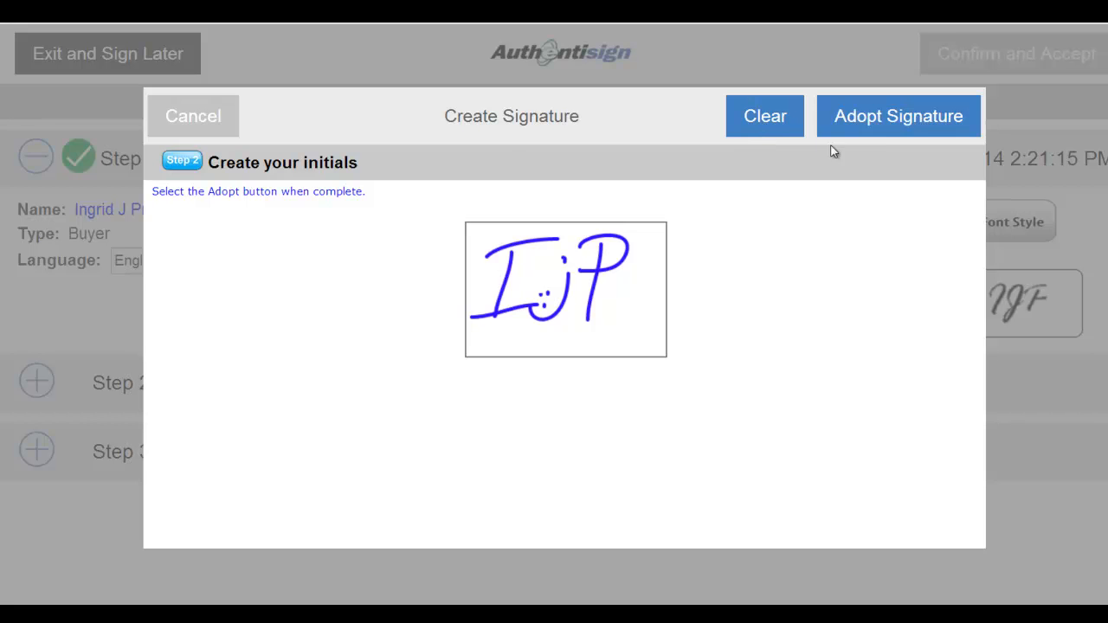
pyautogui.moveTo(874, 125)
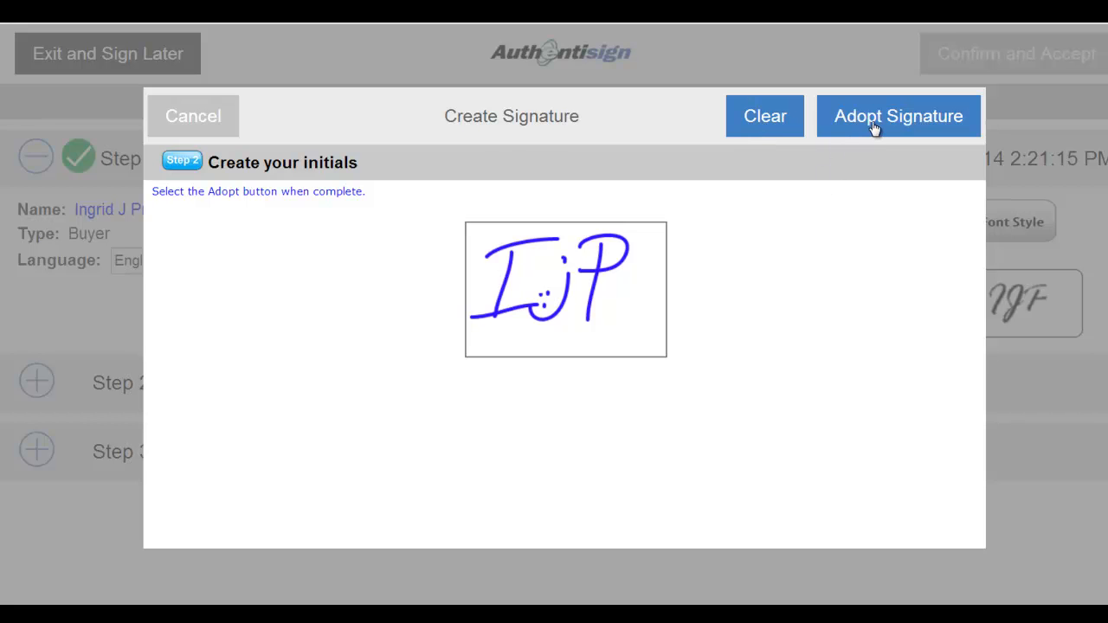
# Adopt the drawn signature and initials, then fill the Password and Confirm Password fields.
pyautogui.click(897, 116)
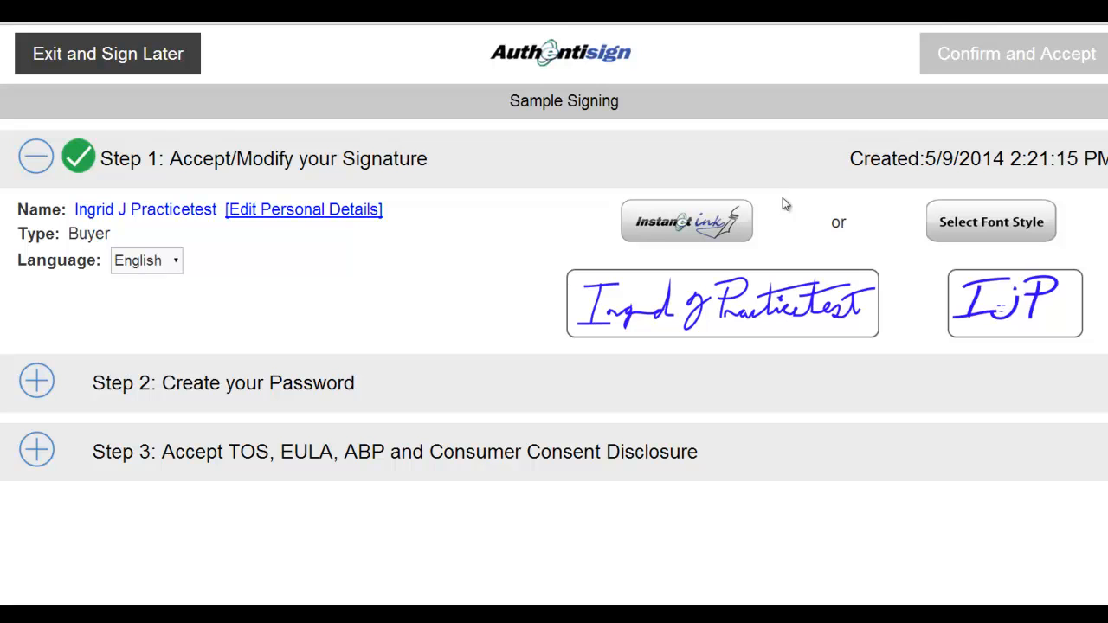
pyautogui.moveTo(398, 393)
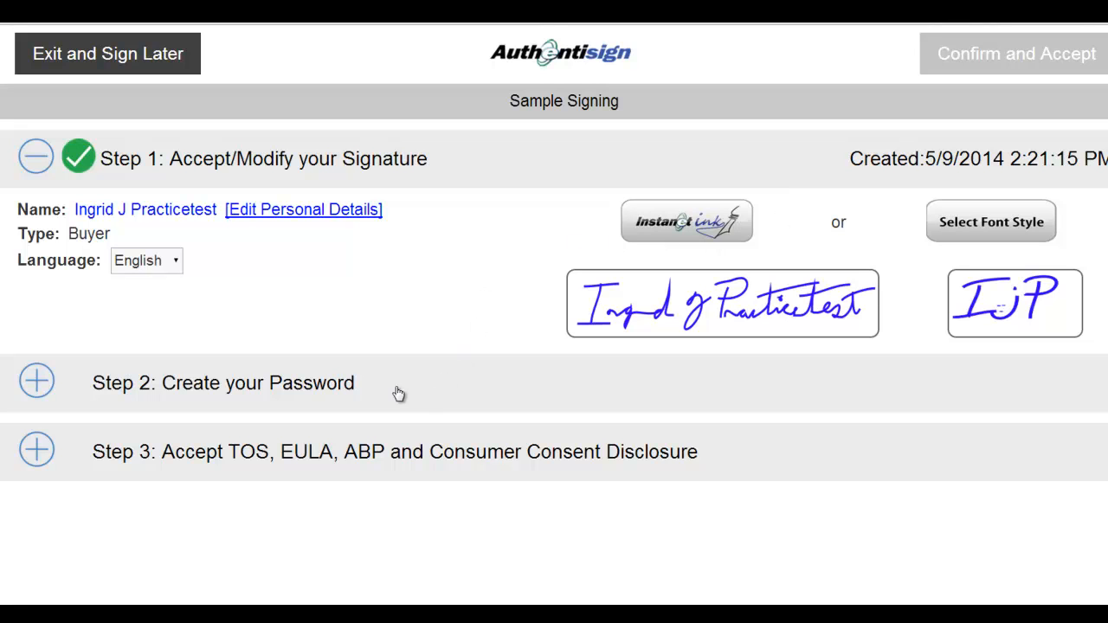
pyautogui.moveTo(98, 391)
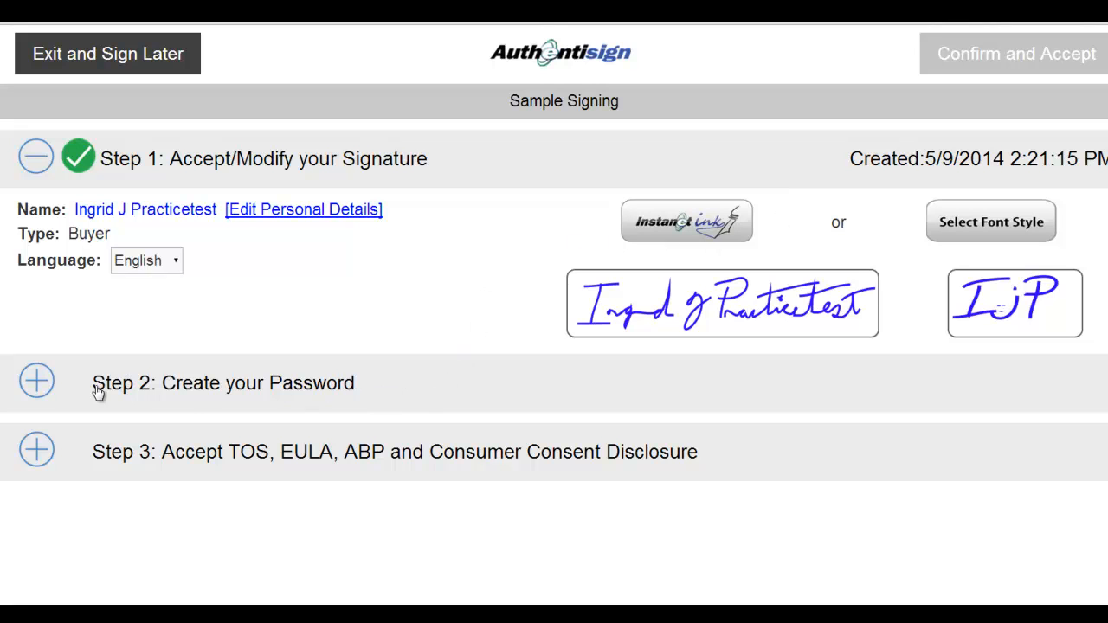
pyautogui.click(36, 383)
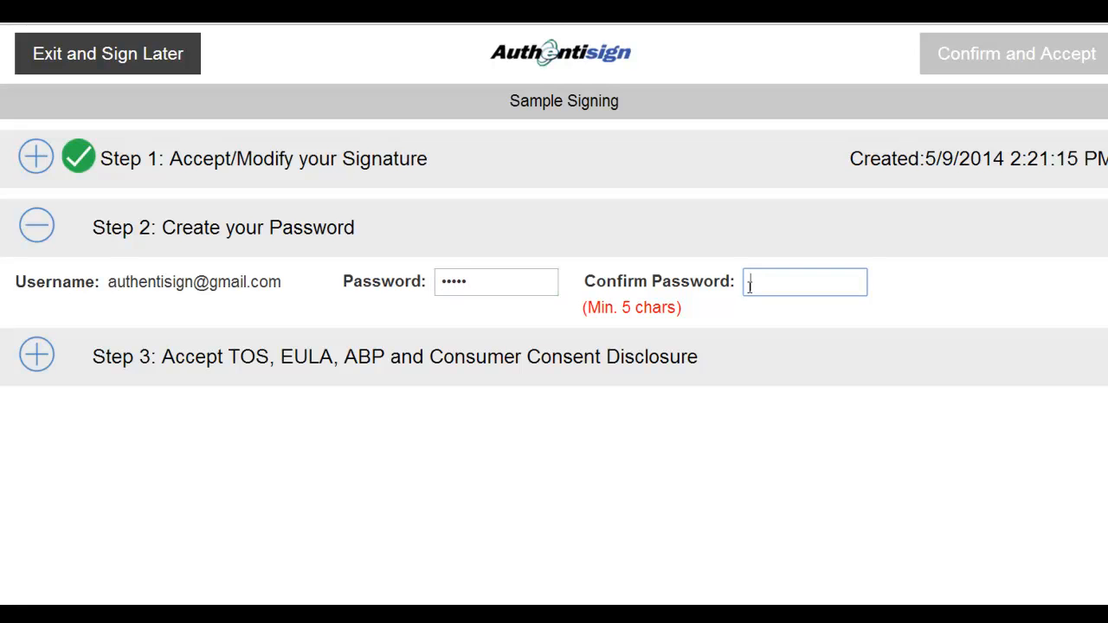
pyautogui.write('**')
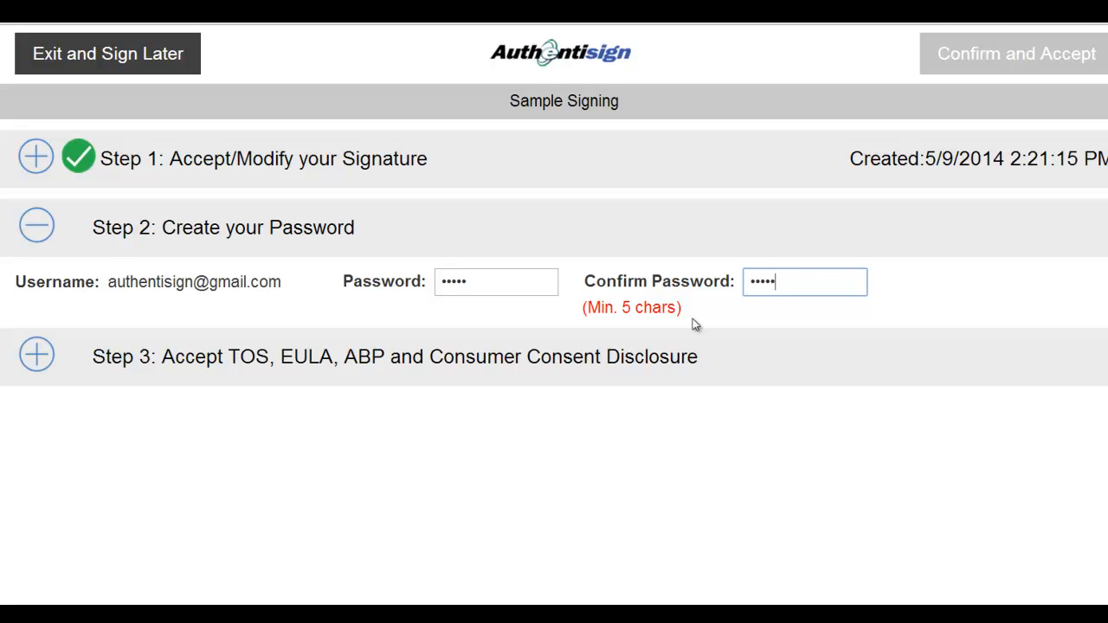
pyautogui.moveTo(362, 324)
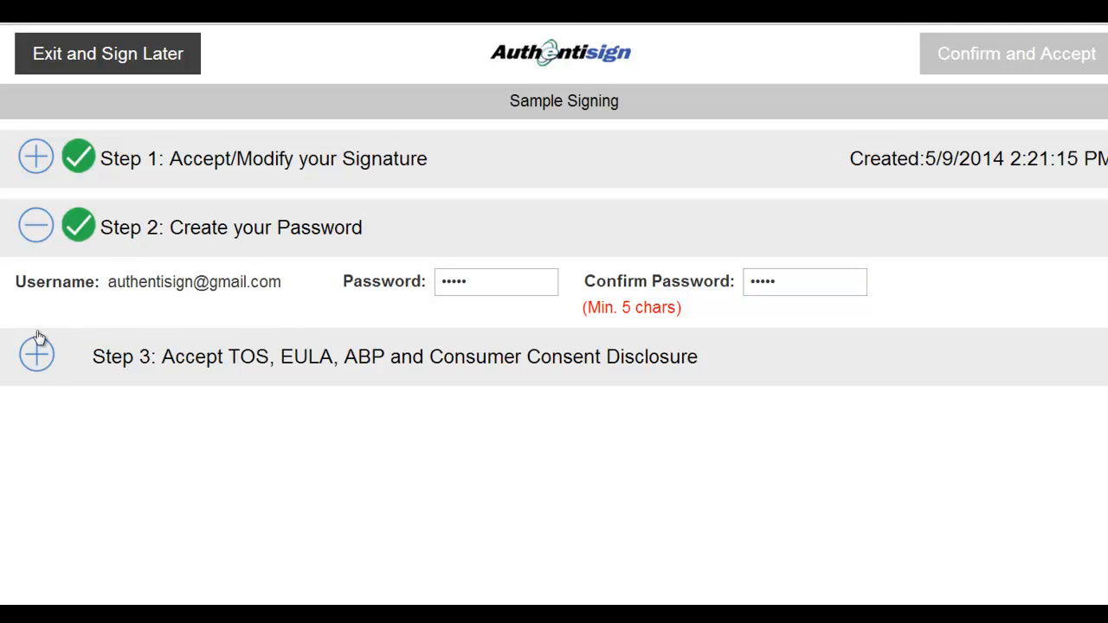
pyautogui.moveTo(38, 355)
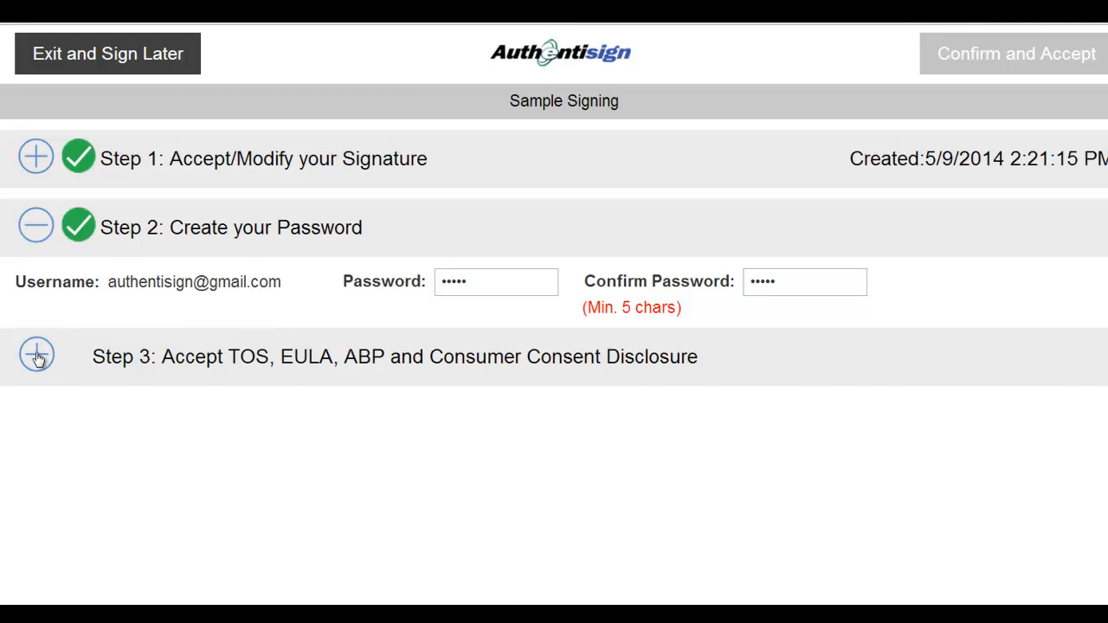
# Set both the electronic signature and terms/consent disclosure toggles to I Agree.
pyautogui.click(36, 356)
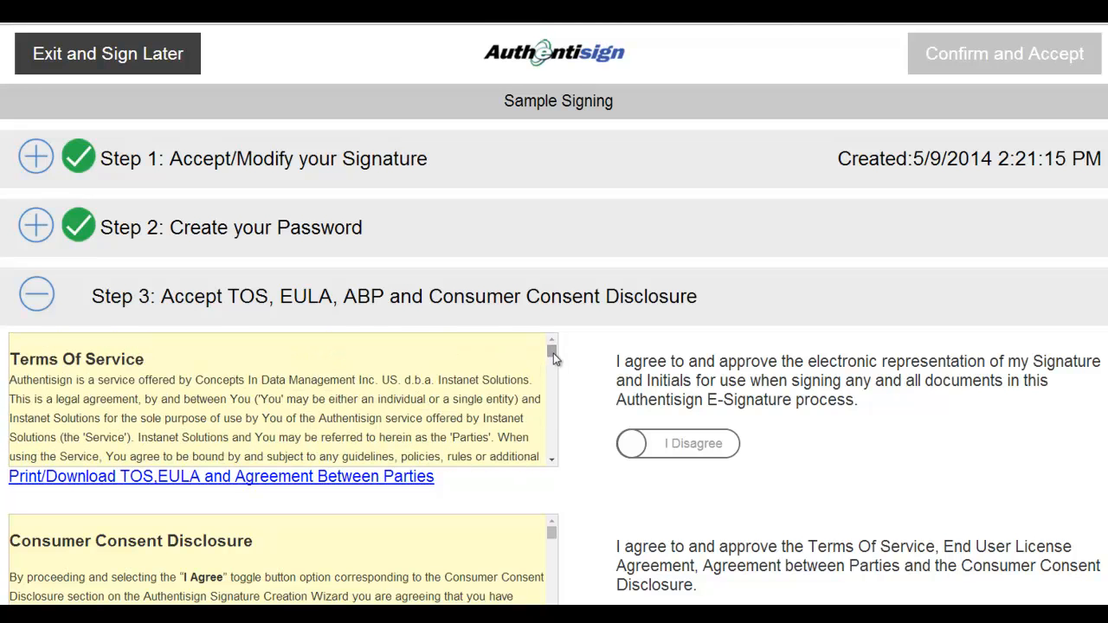
pyautogui.moveTo(610, 454)
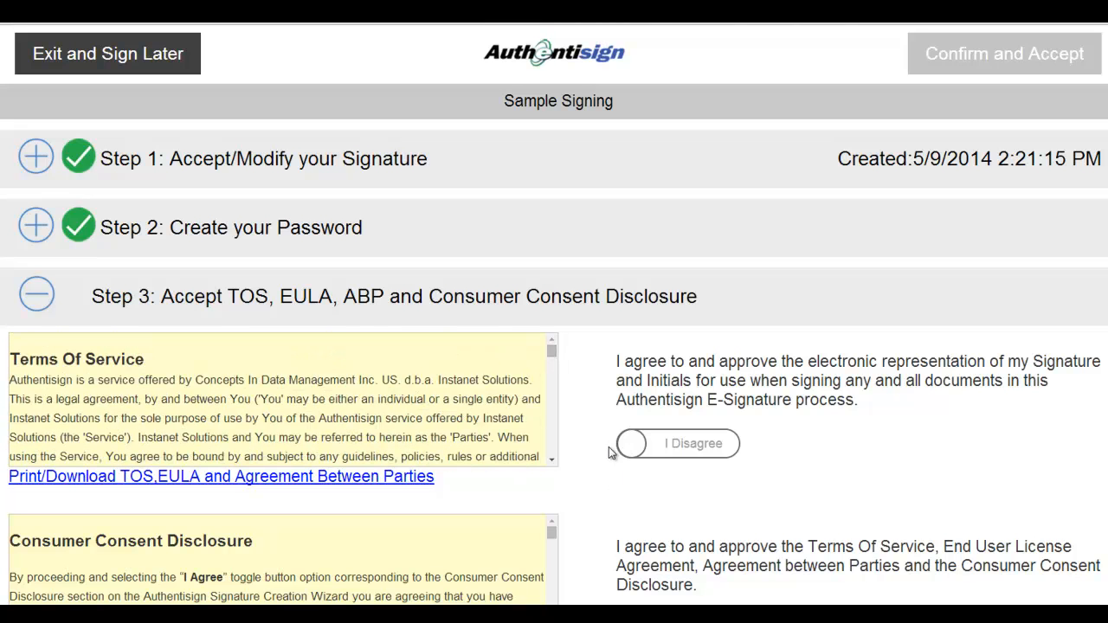
pyautogui.click(632, 444)
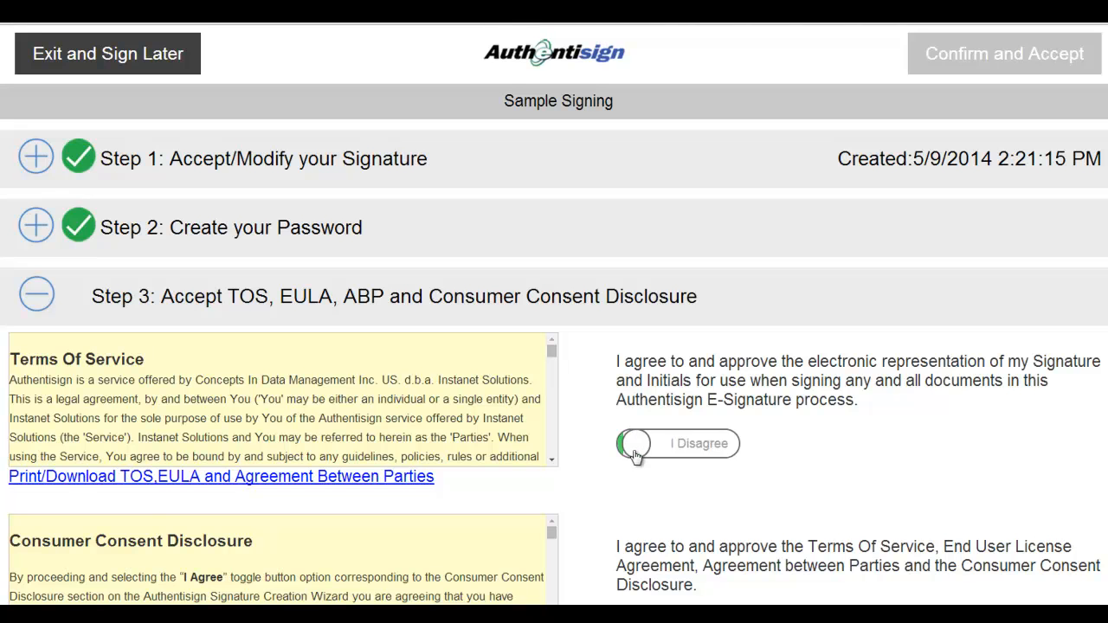
pyautogui.click(637, 444)
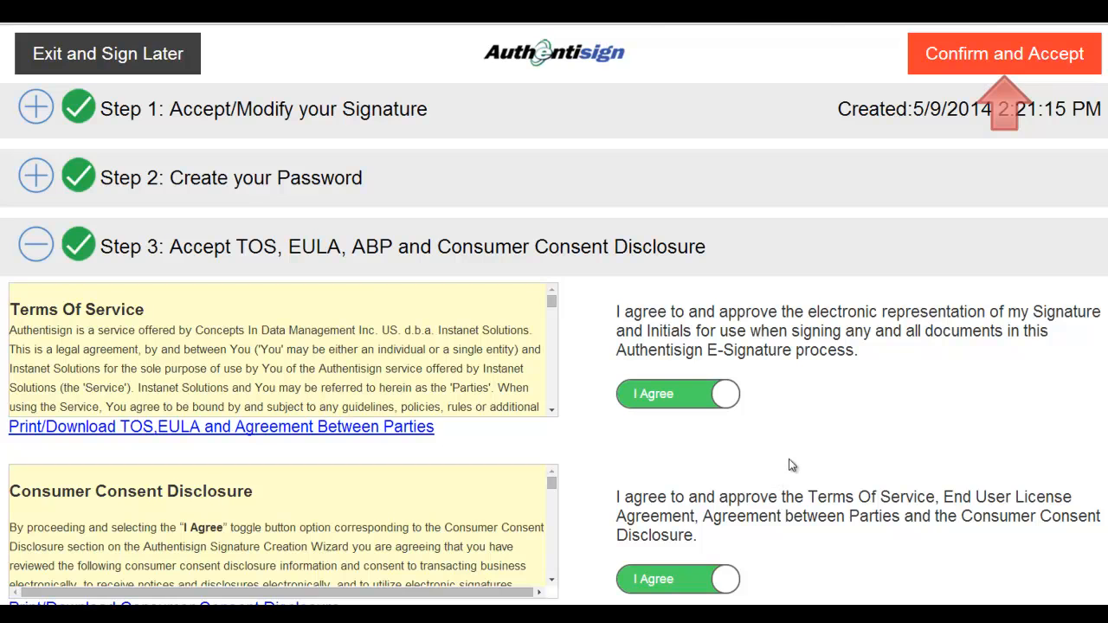
pyautogui.moveTo(952, 192)
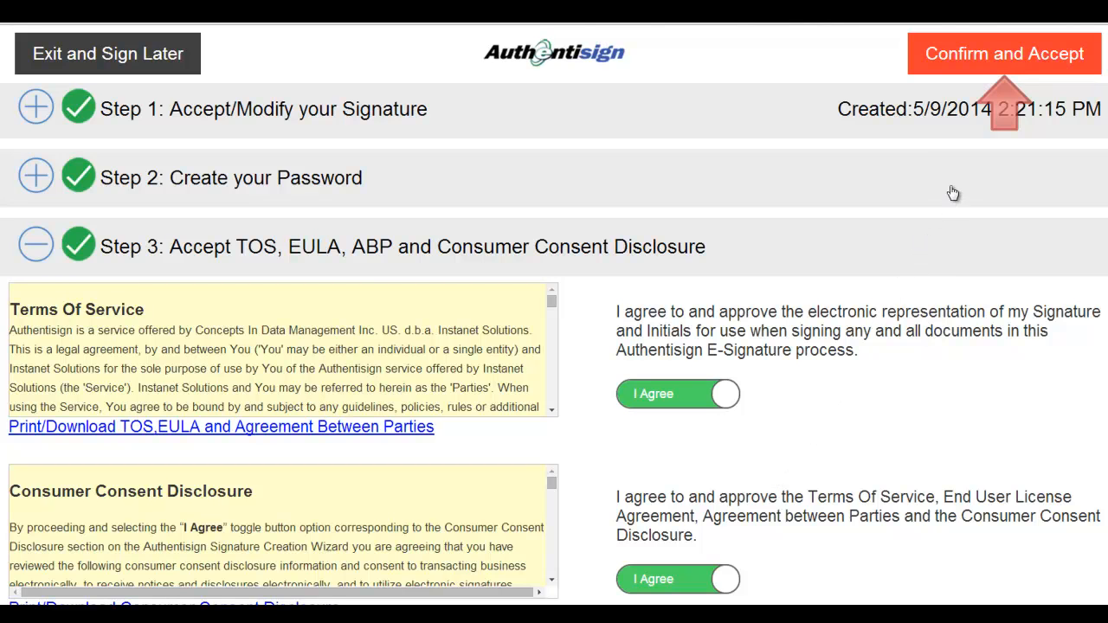
pyautogui.moveTo(966, 111)
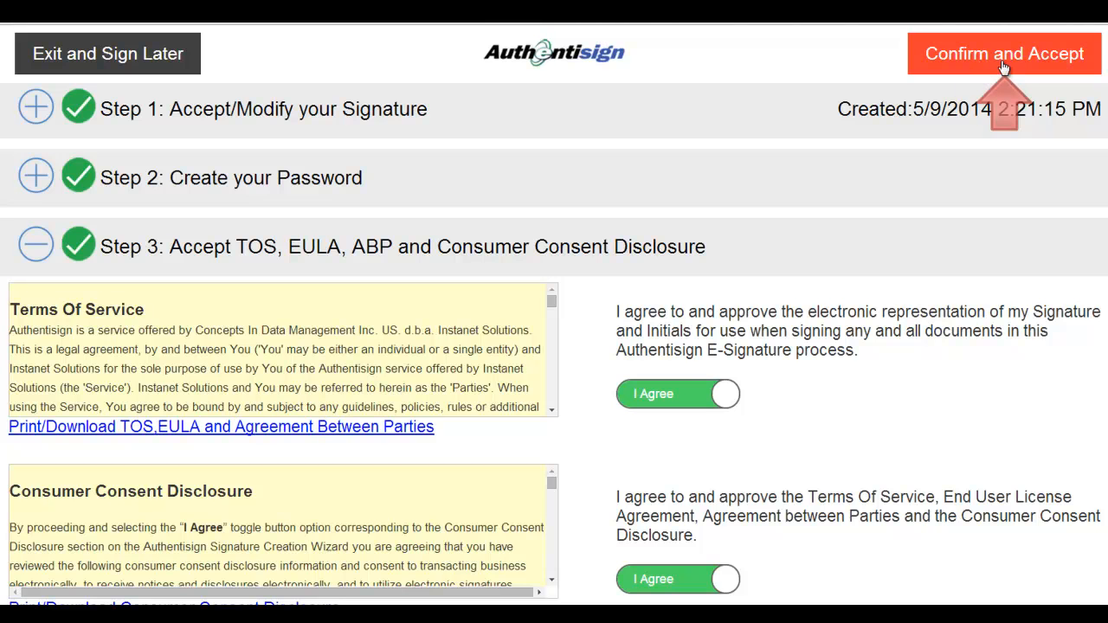
# Confirm and Accept the setup, then move to the Sign Here block on page 2 of the disclosure.
pyautogui.click(1004, 51)
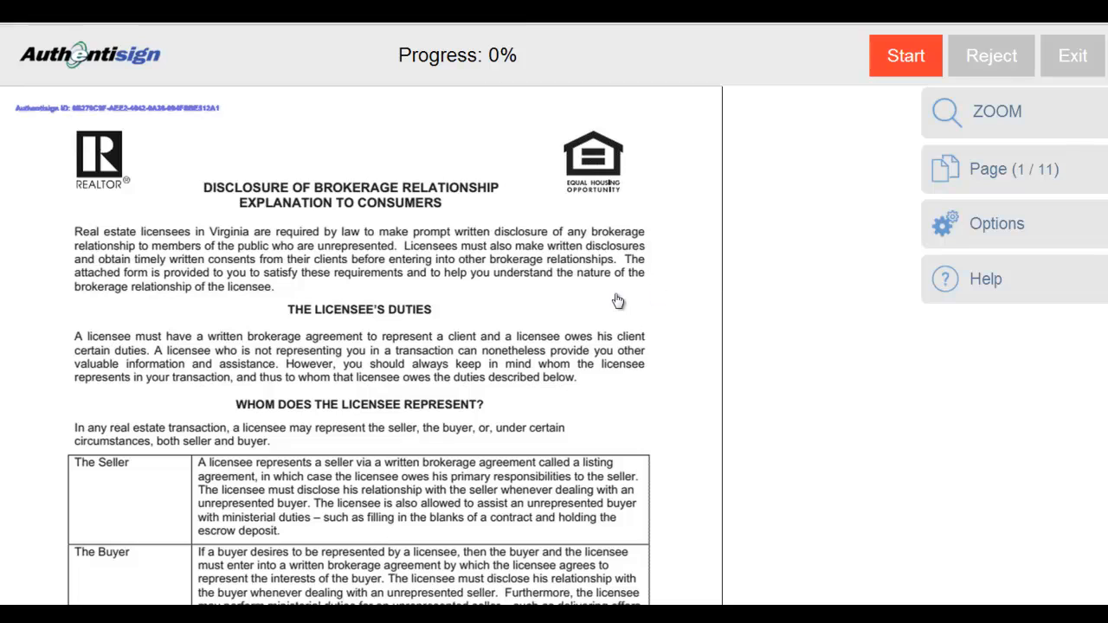
pyautogui.scroll(-3)
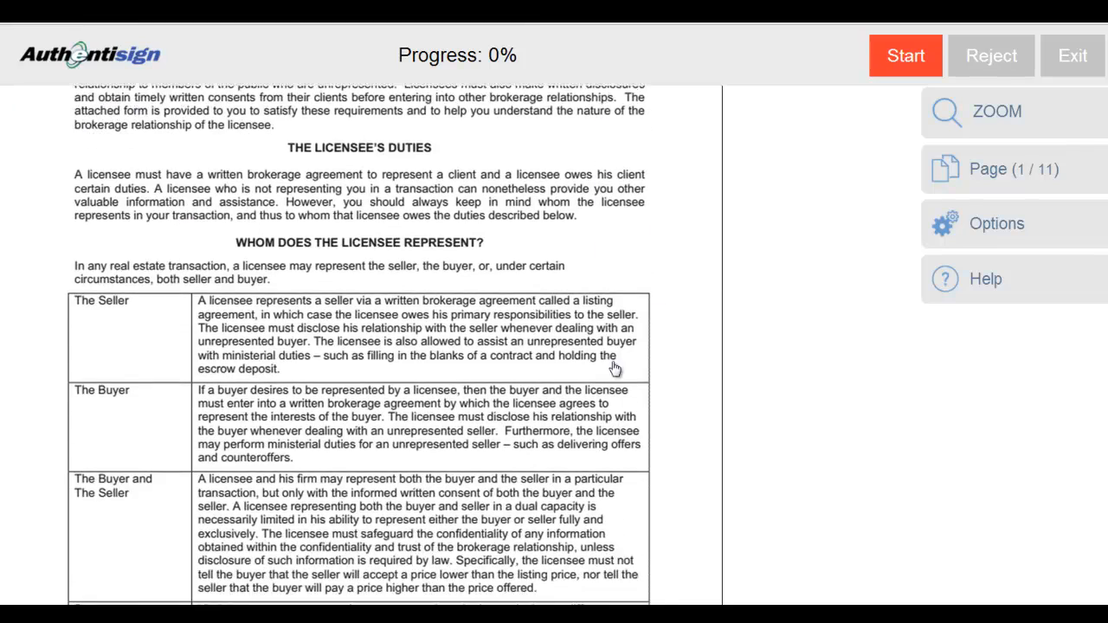
pyautogui.scroll(-3)
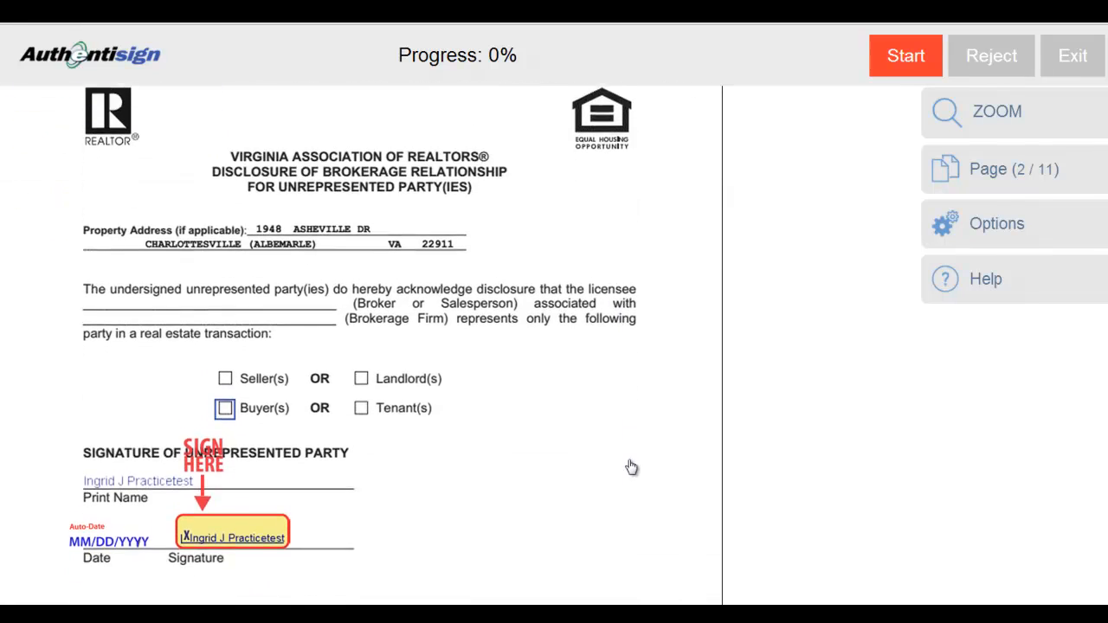
pyautogui.scroll(-3)
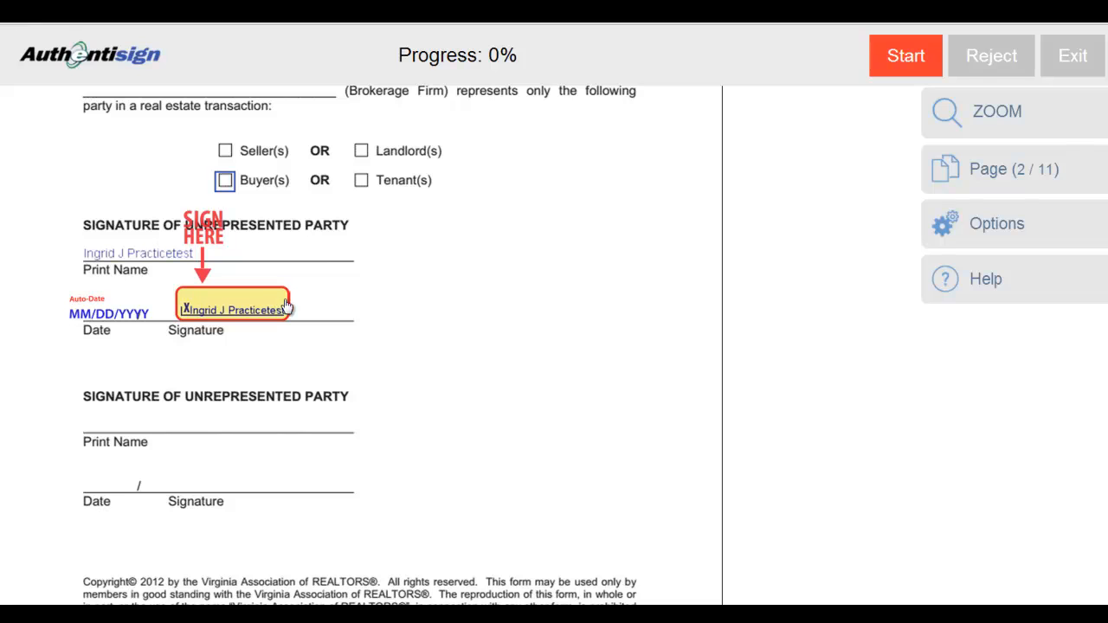
pyautogui.moveTo(498, 315)
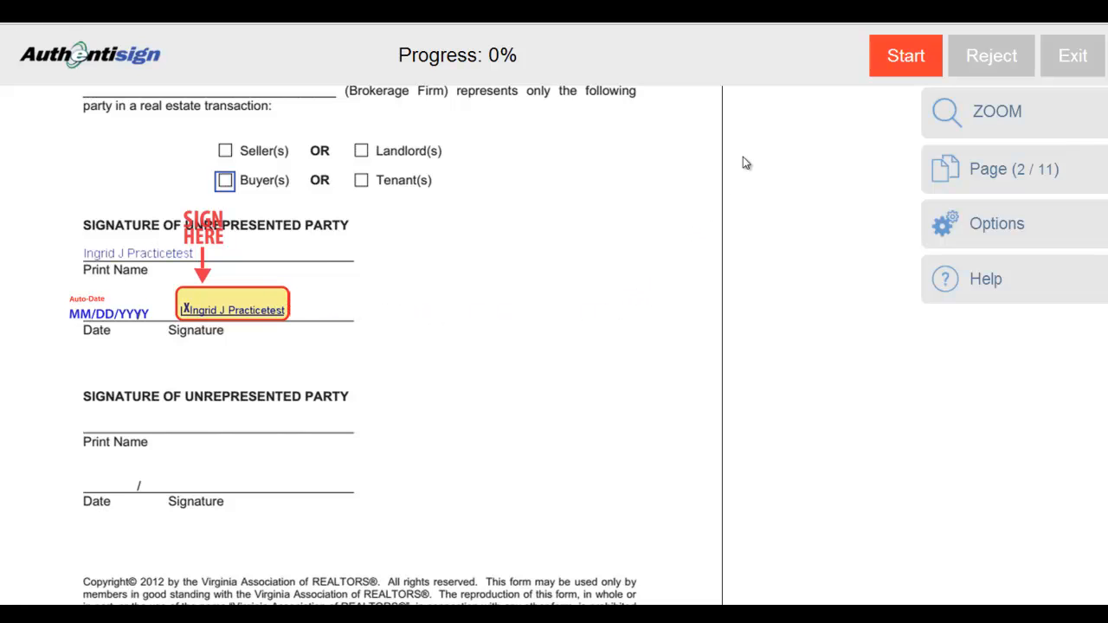
pyautogui.moveTo(866, 74)
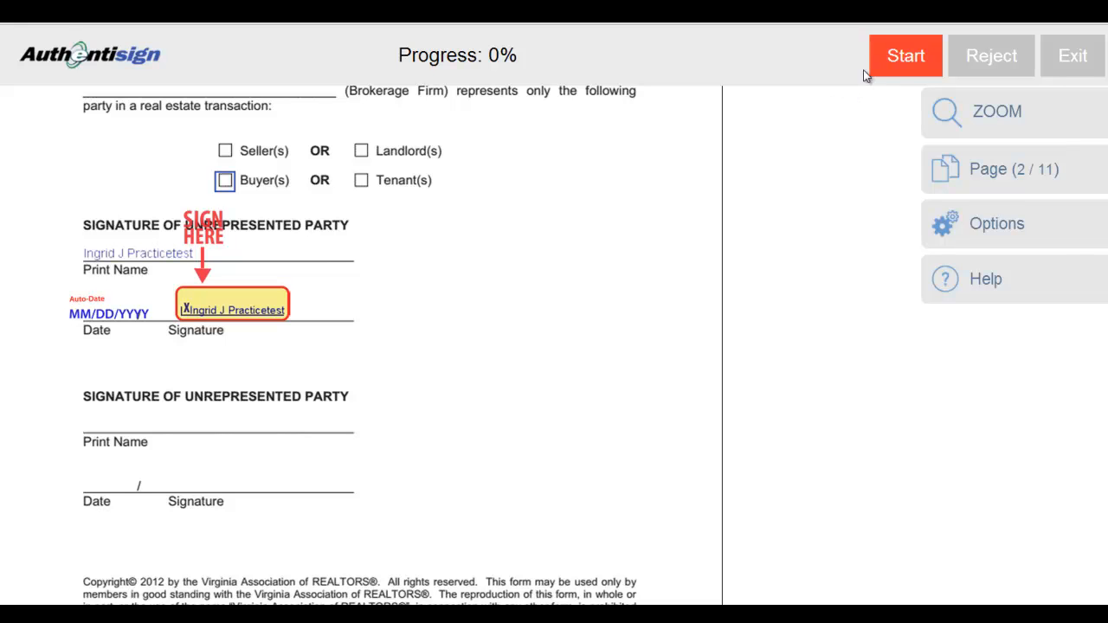
pyautogui.moveTo(878, 97)
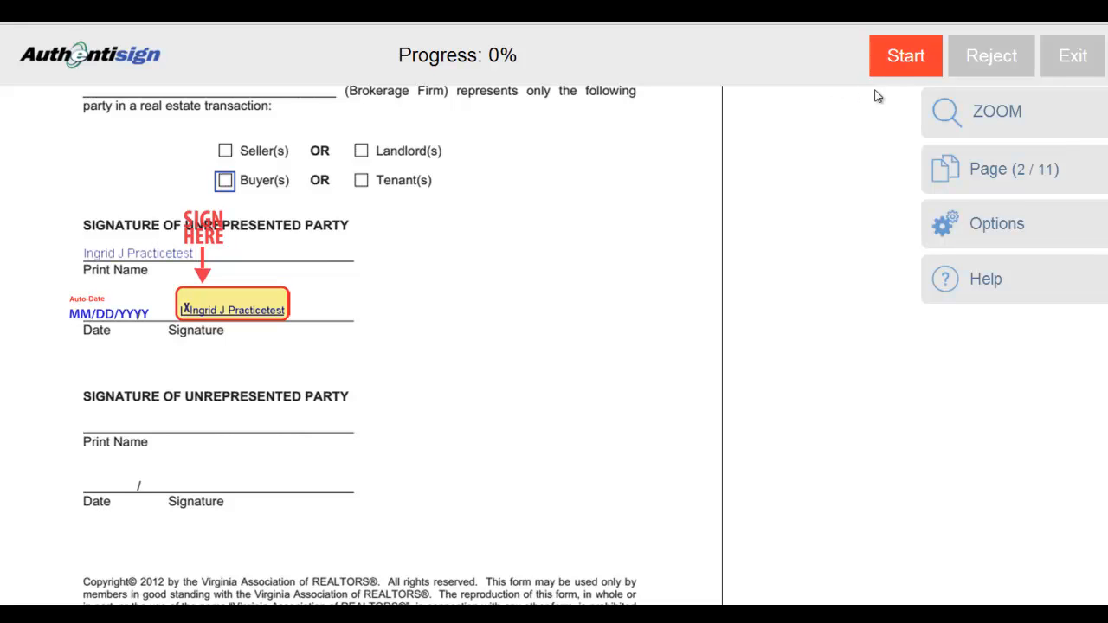
# Sign all four Sign Here fields and fill the auto-date beside the purchaser signature.
pyautogui.click(906, 56)
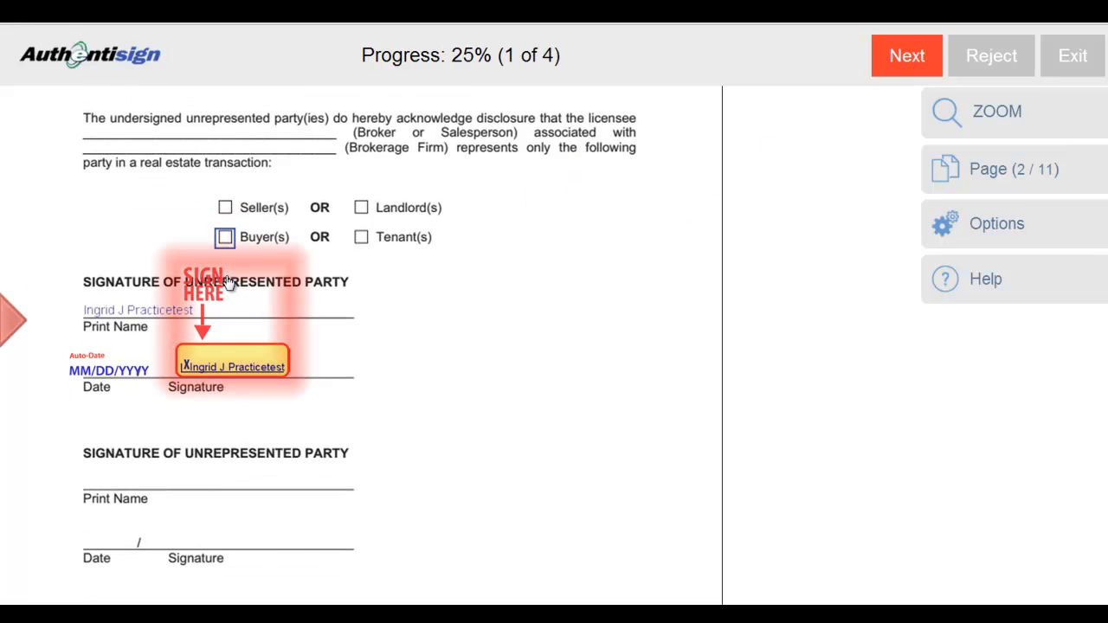
pyautogui.click(225, 235)
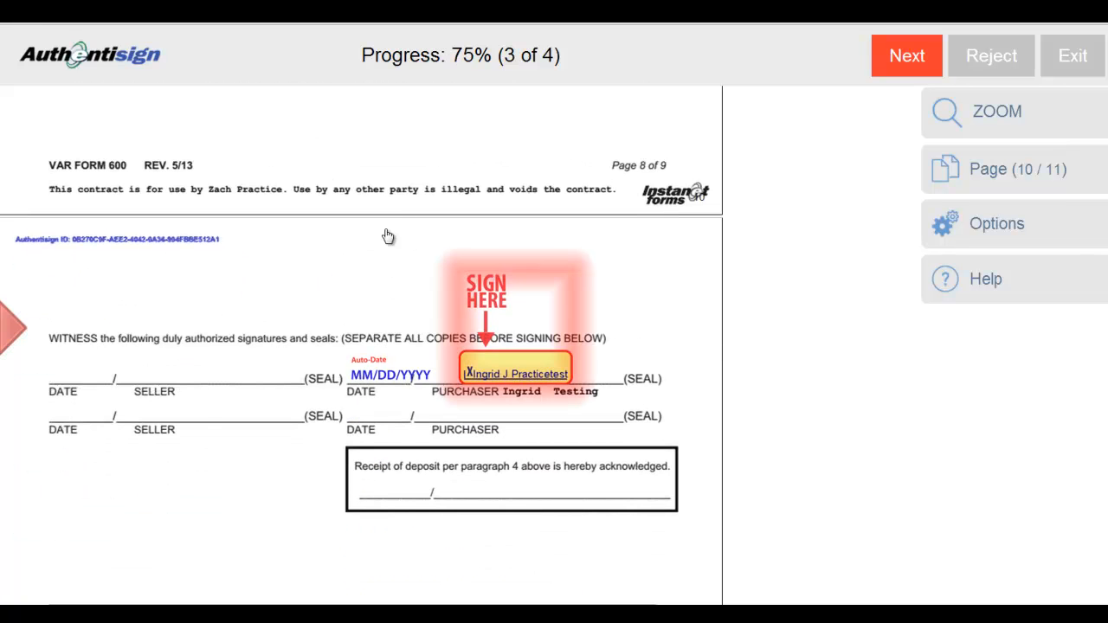
pyautogui.doubleClick(460, 56)
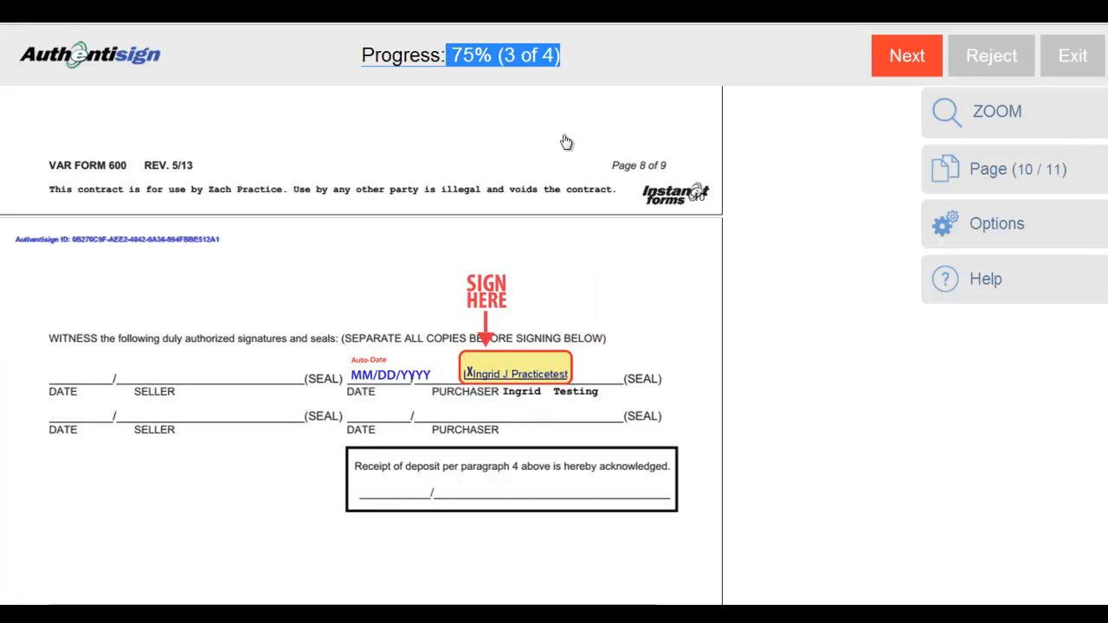
pyautogui.moveTo(526, 322)
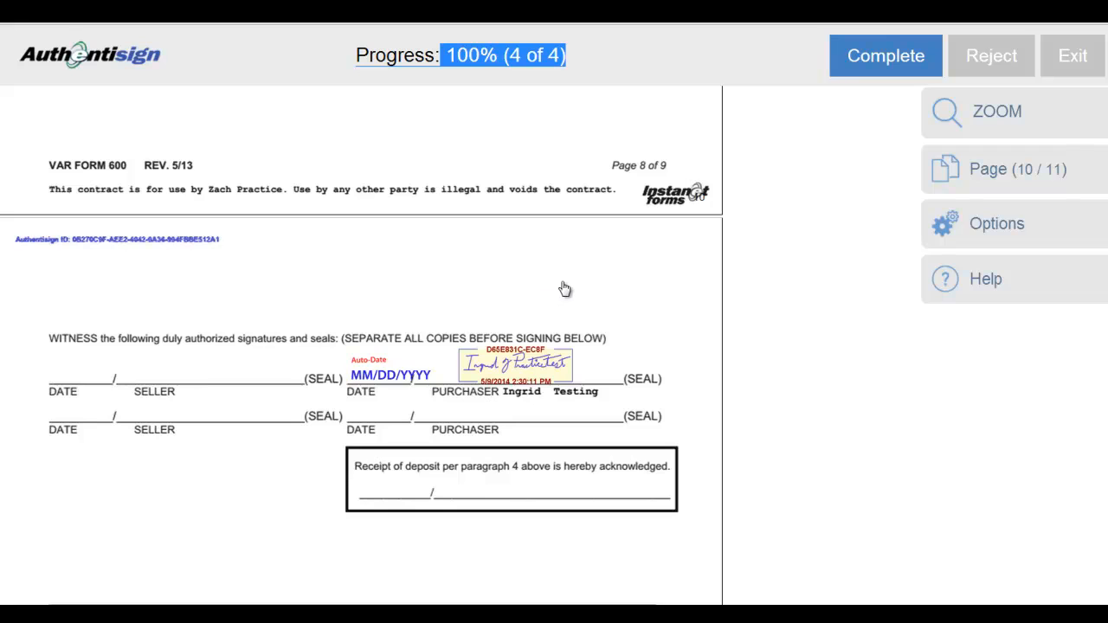
pyautogui.click(389, 374)
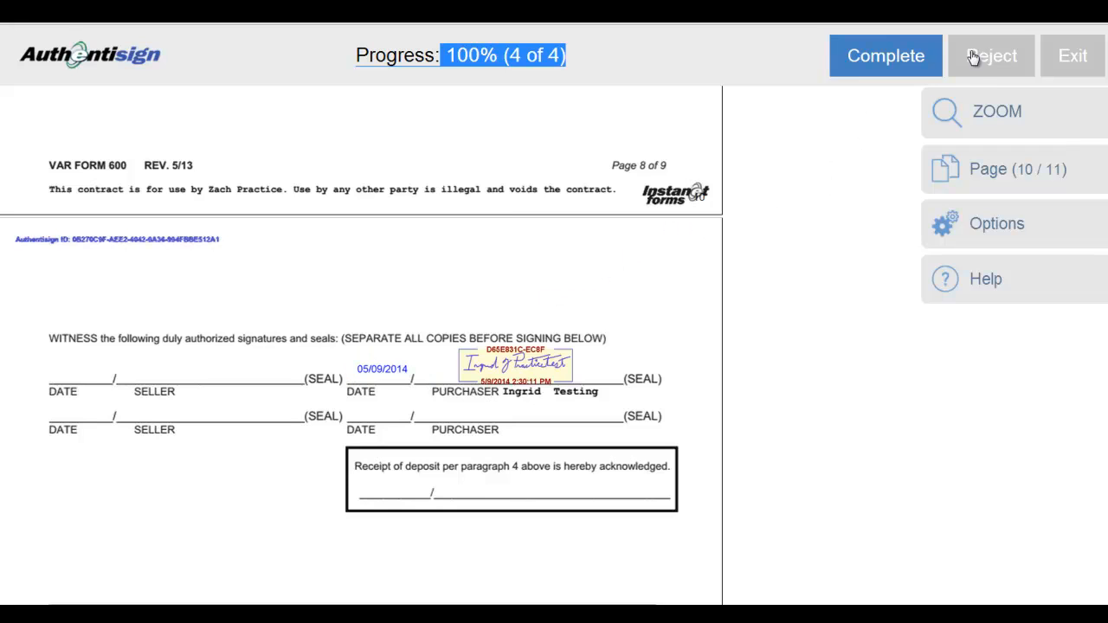
pyautogui.click(990, 56)
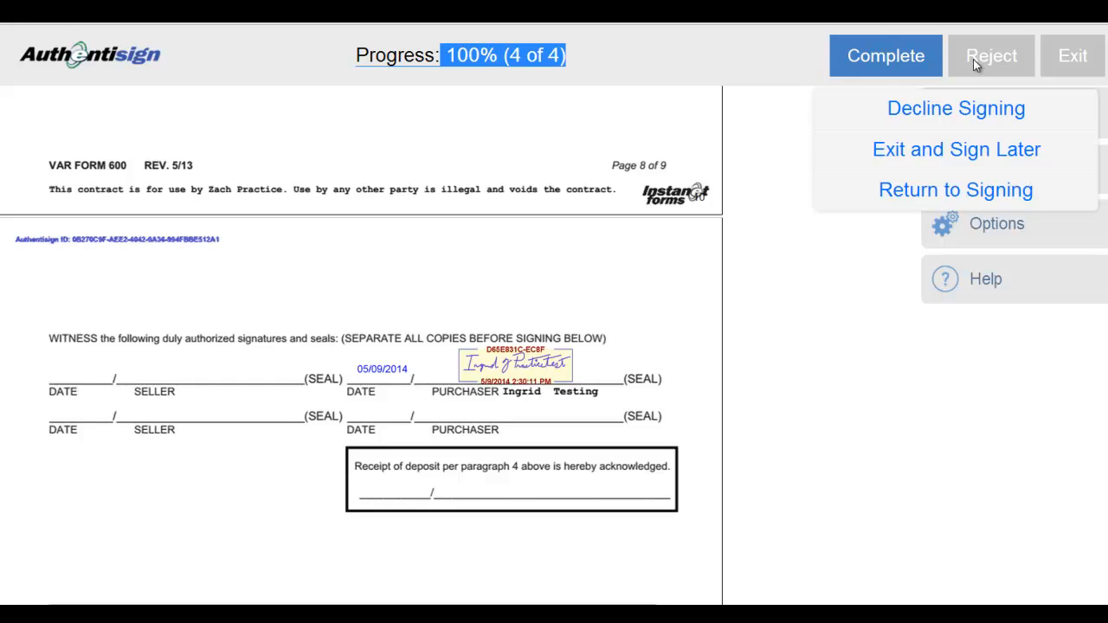
pyautogui.moveTo(980, 156)
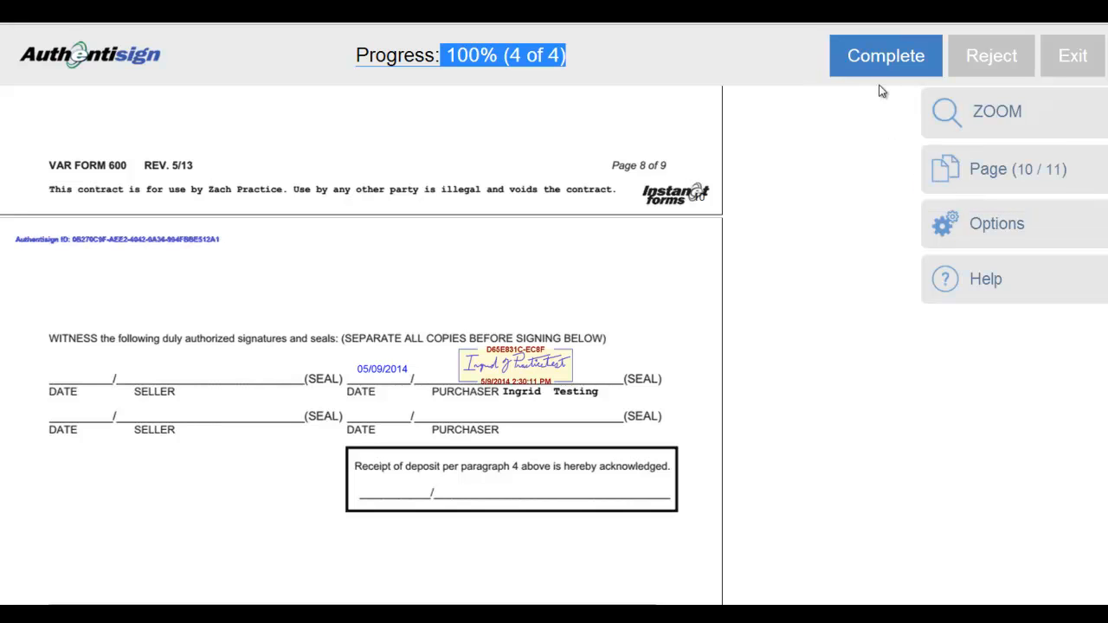
# Choose Complete Signing and confirm, reaching the thank-you confirmation page.
pyautogui.click(885, 56)
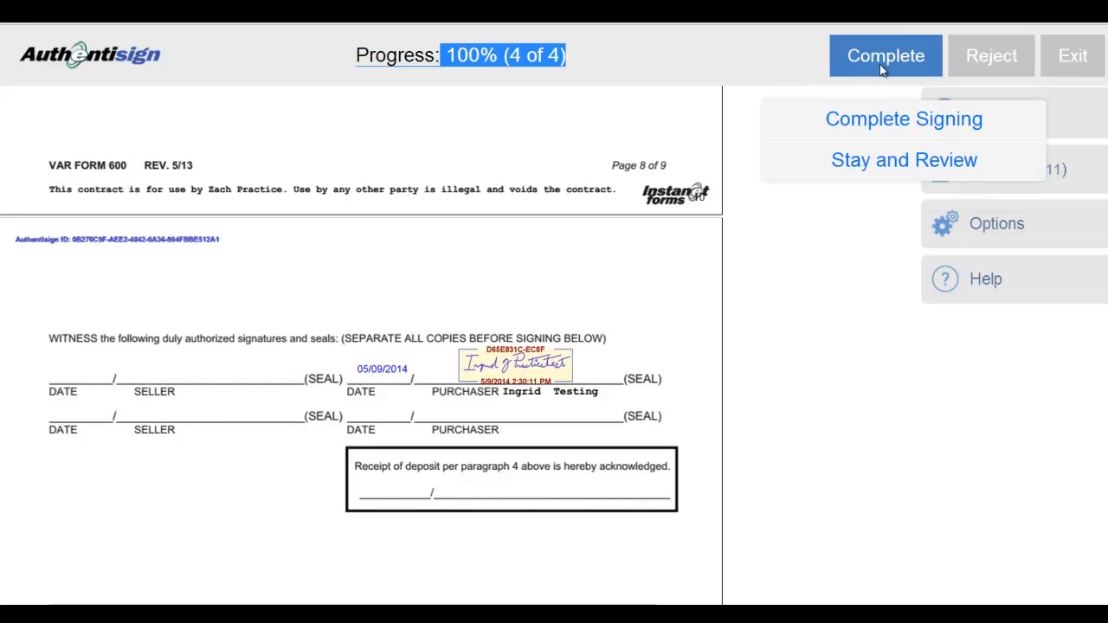
pyautogui.moveTo(886, 172)
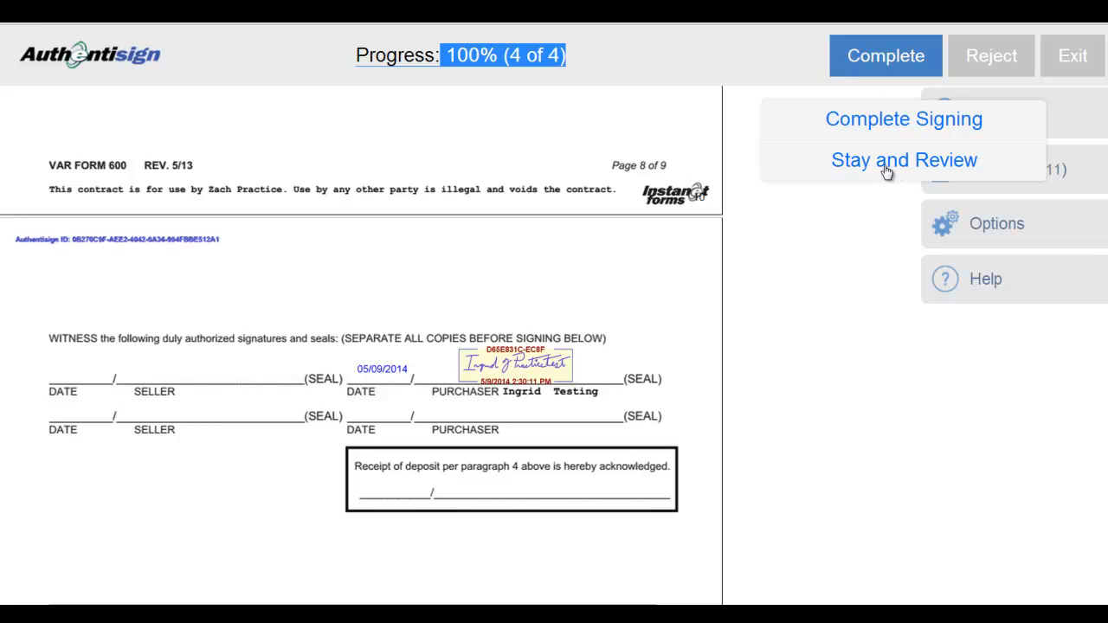
pyautogui.moveTo(885, 143)
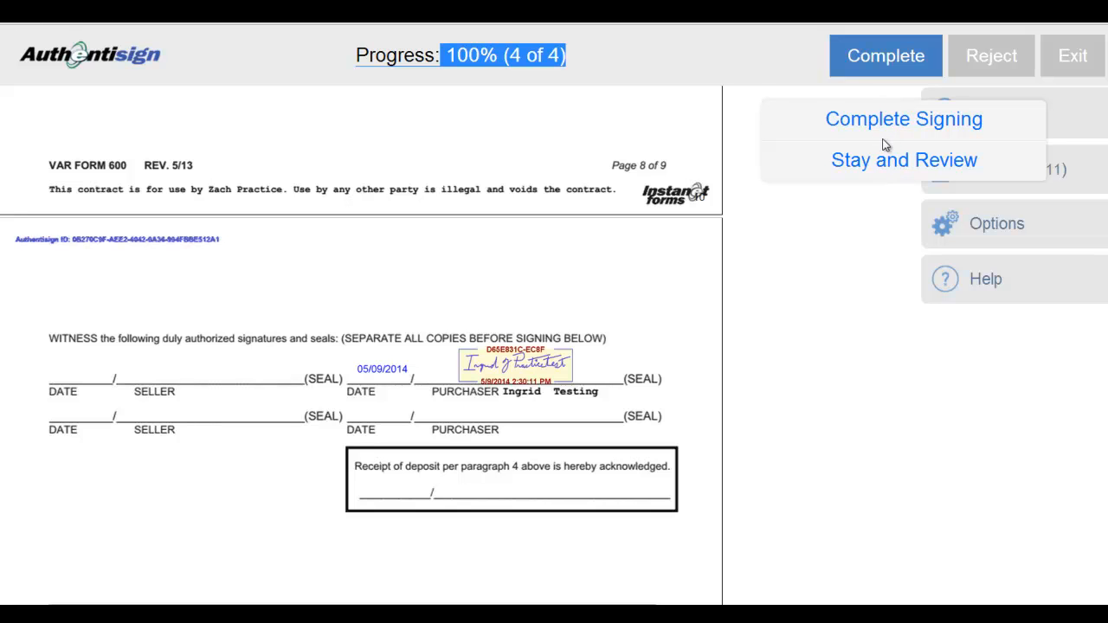
pyautogui.click(904, 118)
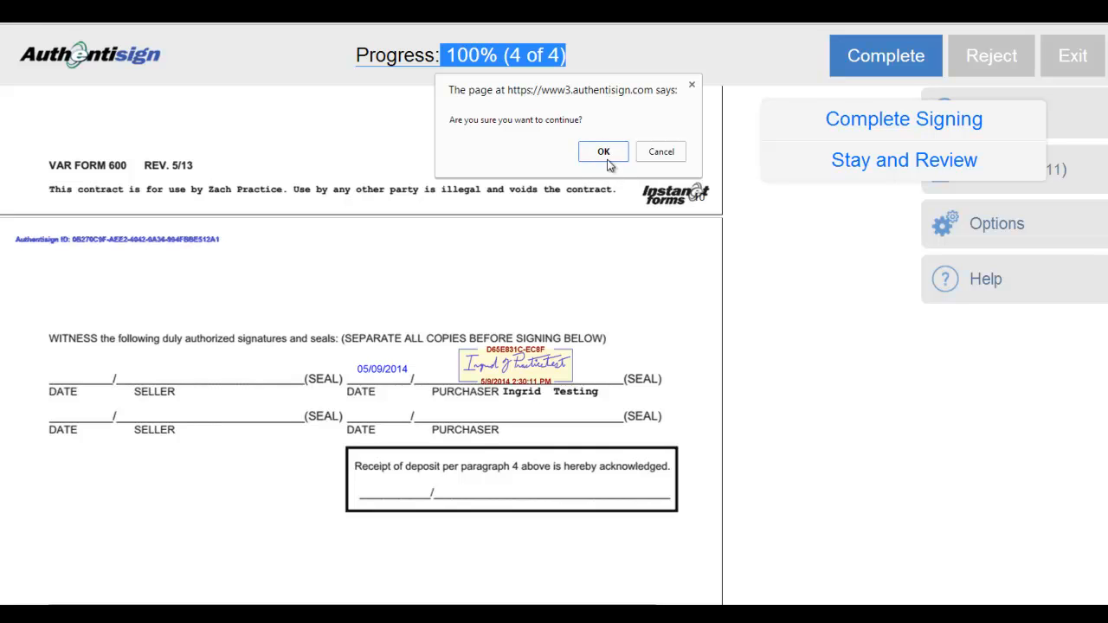
pyautogui.click(603, 152)
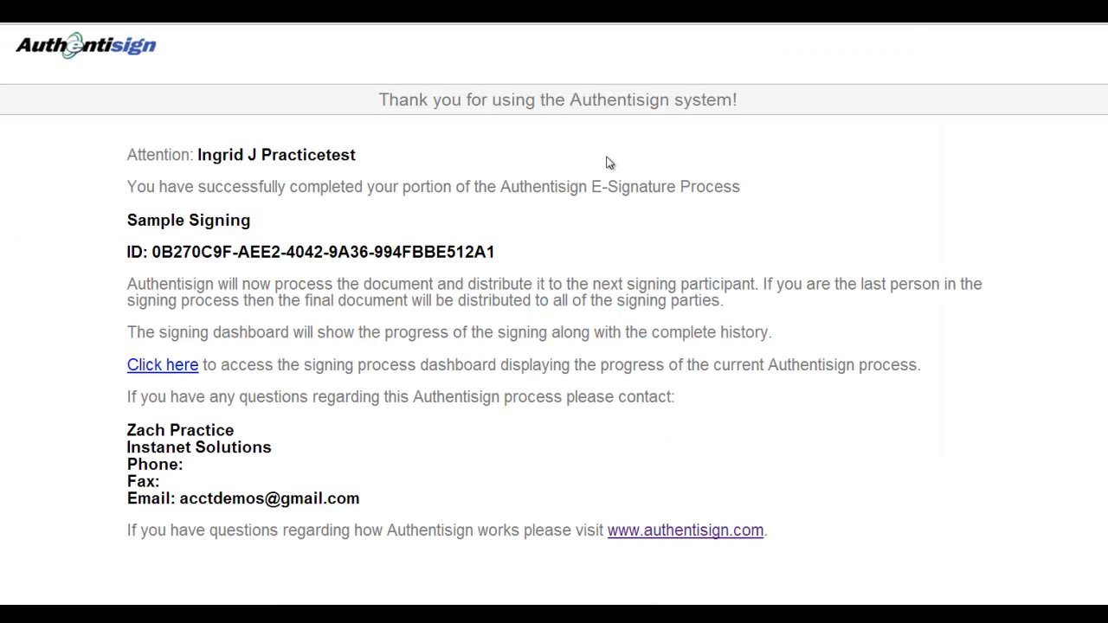